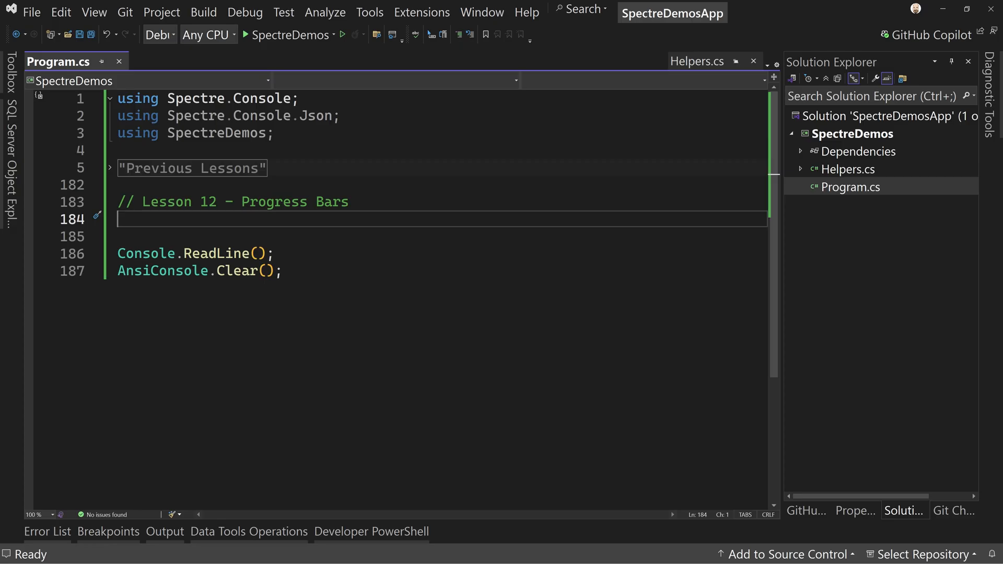
Step: Write AnsiConsole.Progress() followed by .Start(ctx => { }) with an empty lambda body
{"action": "type", "text": "AnsiConsole."}
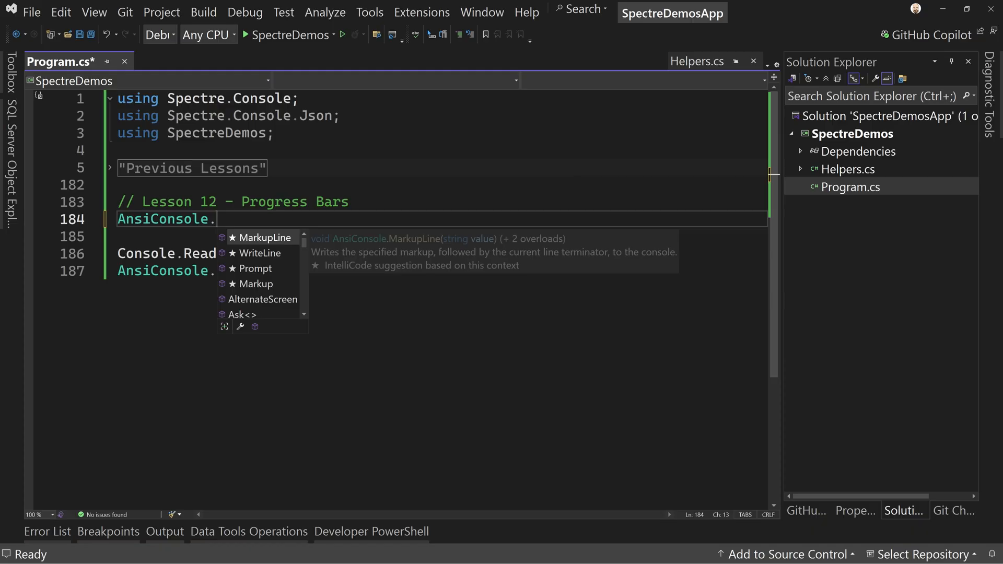
{"action": "type", "text": "Prog"}
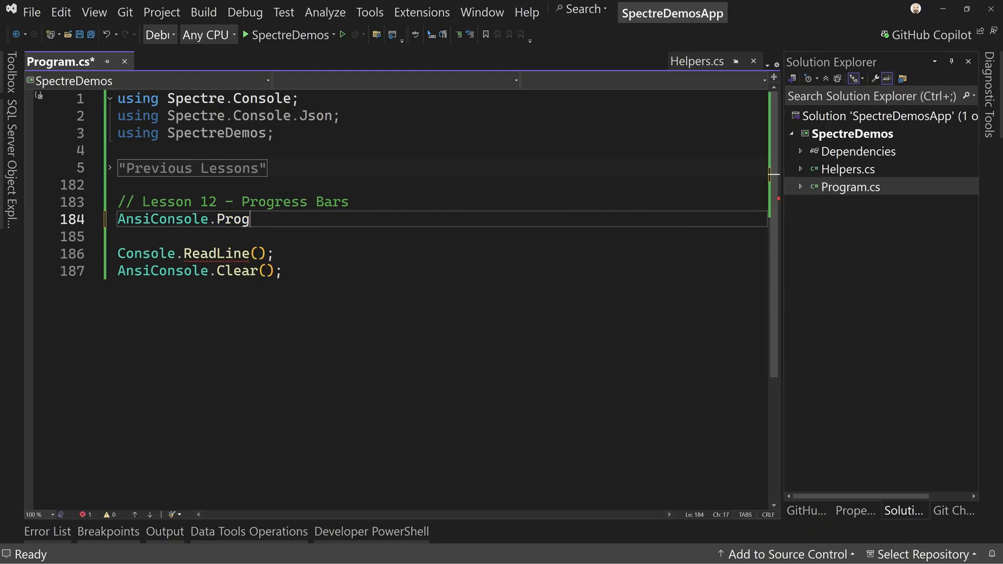
{"action": "type", "text": "ress()"}
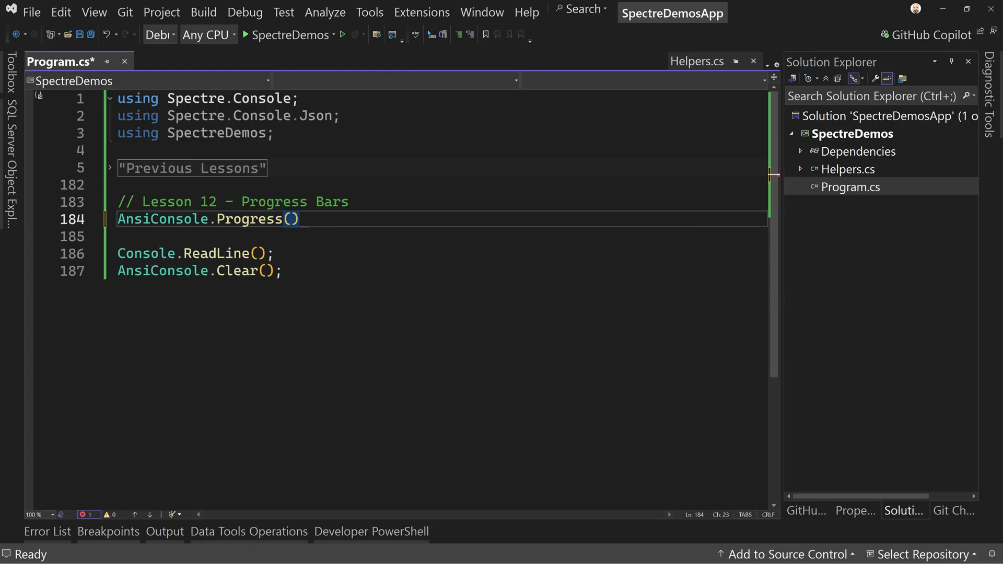
{"action": "key", "text": "enter"}
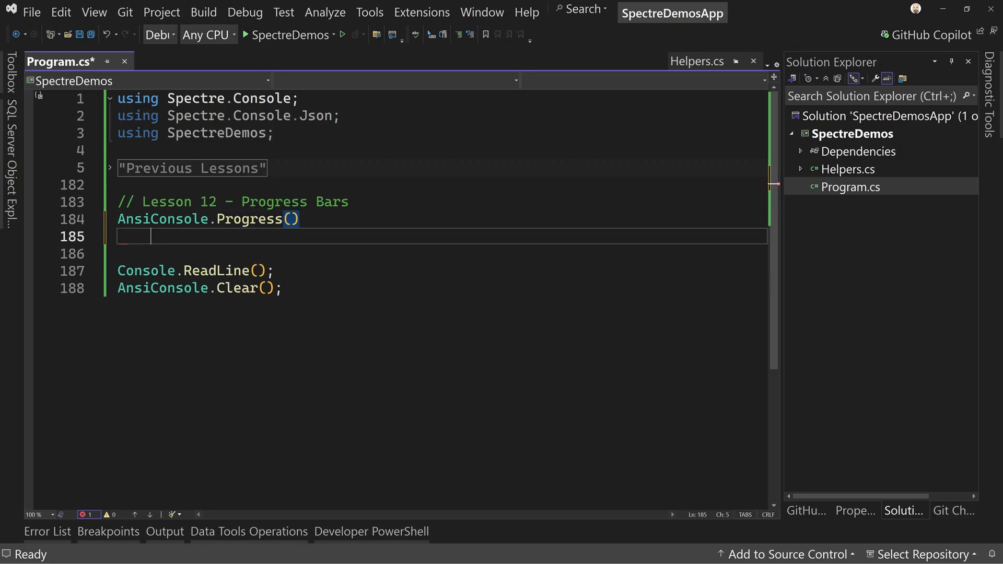
{"action": "type", "text": ".Start"}
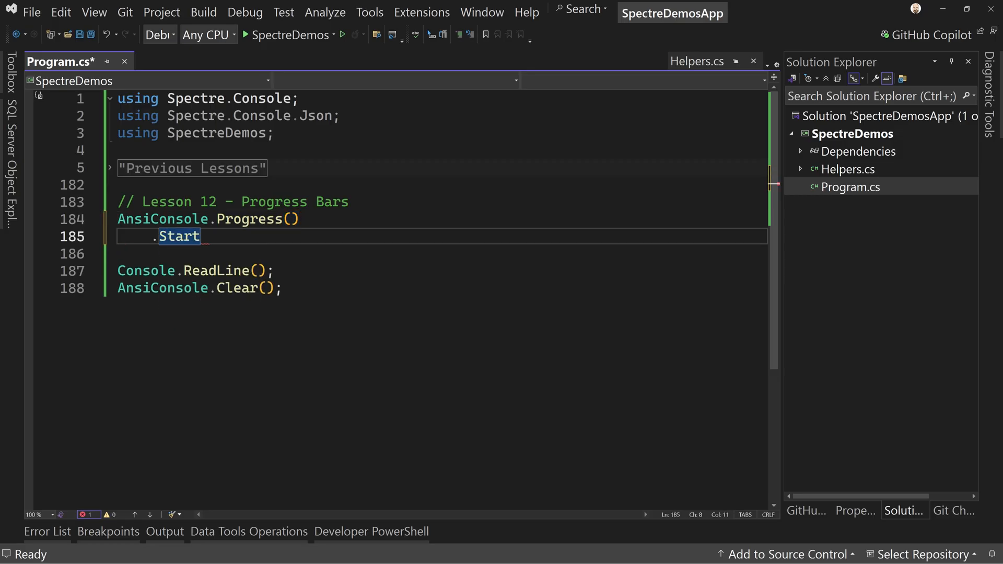
{"action": "type", "text": "("}
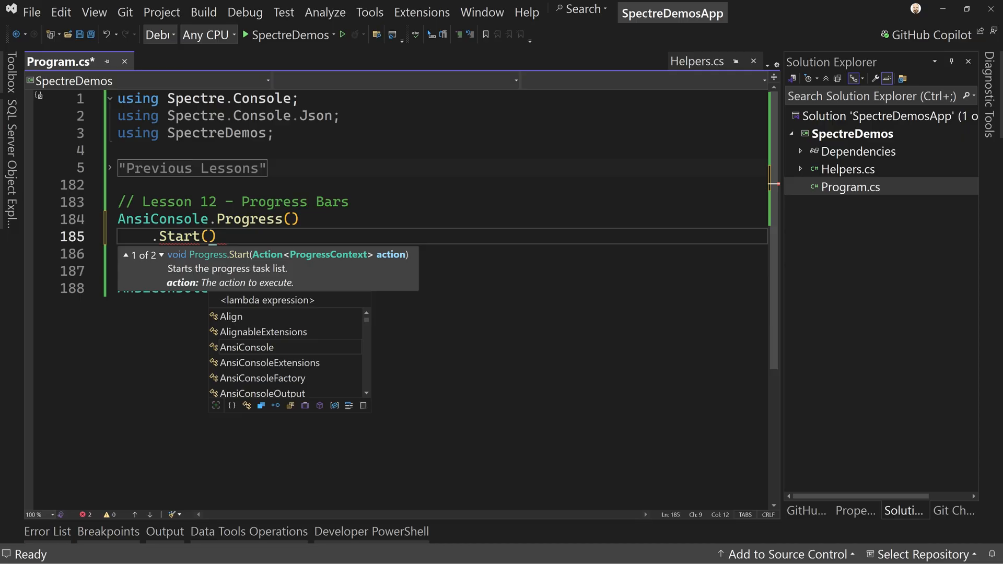
{"action": "type", "text": "c"}
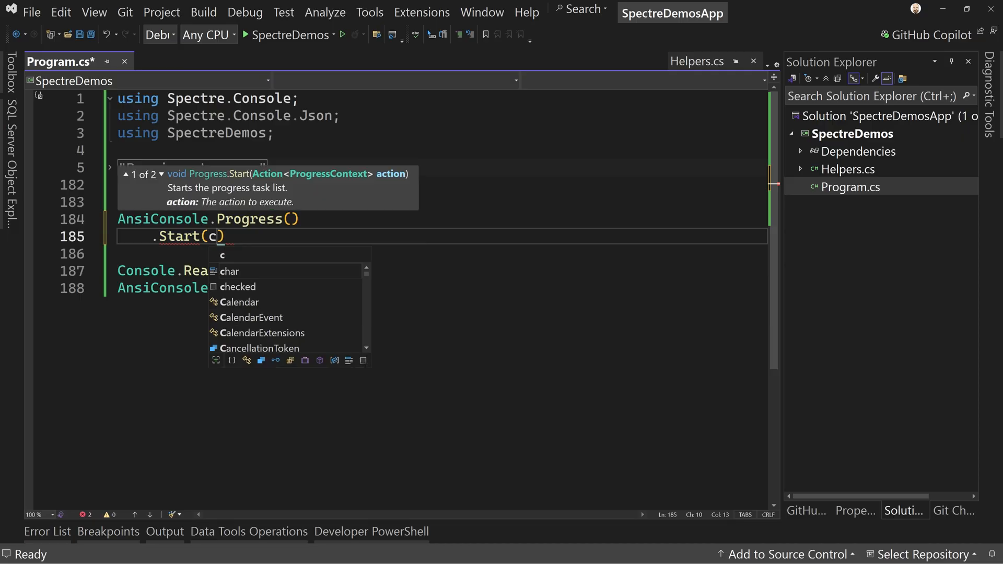
{"action": "type", "text": "ctx =>"}
{"action": "left_click", "coordinate": [442, 253]}
{"action": "type", "text": "{"}
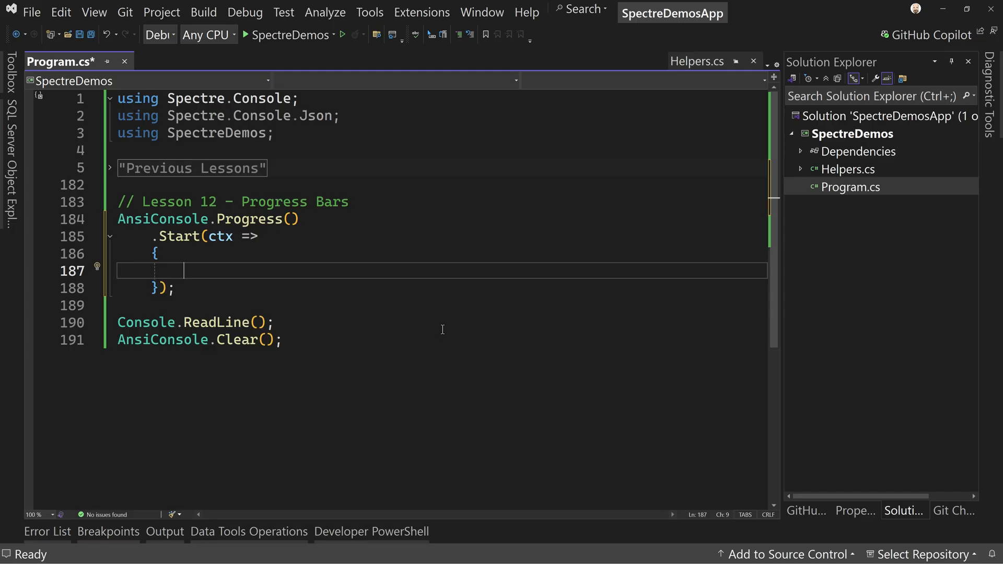
Step: Add var task1 = ctx.AddTask("Downloading Data"); and duplicate the line
{"action": "type", "text": "var"}
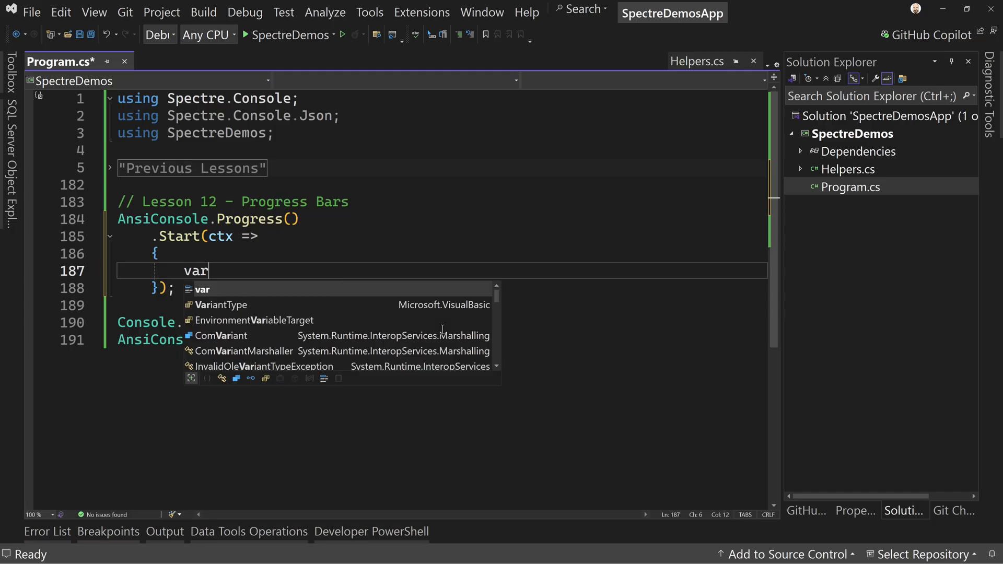
{"action": "type", "text": "task1 ="}
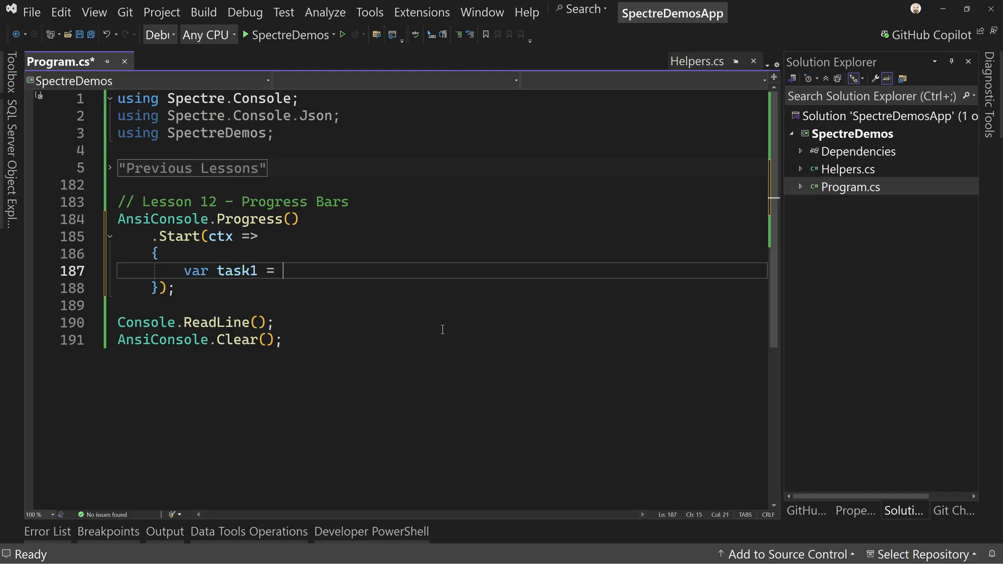
{"action": "type", "text": "ctx.AddTask"}
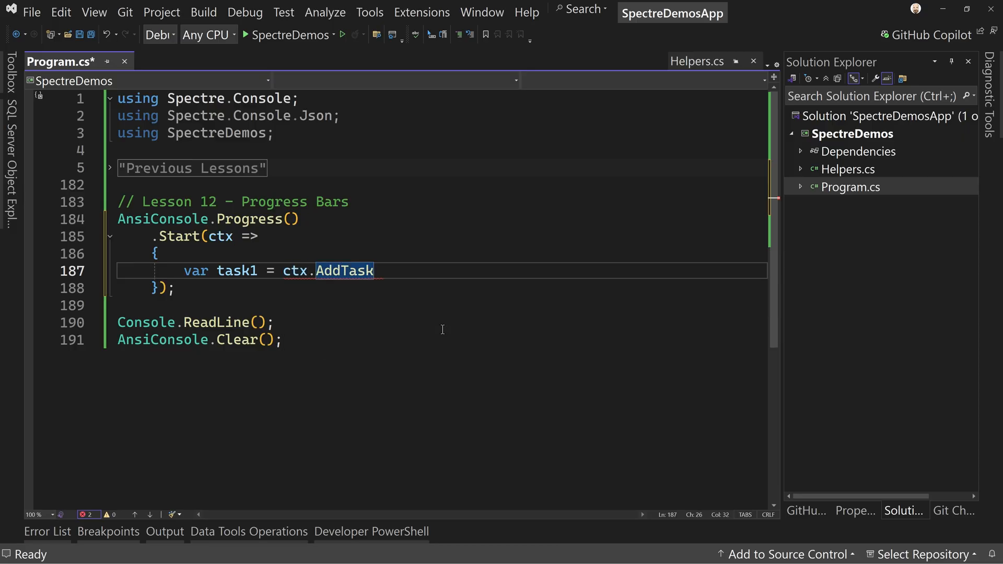
{"action": "type", "text": "(\"Download\""}
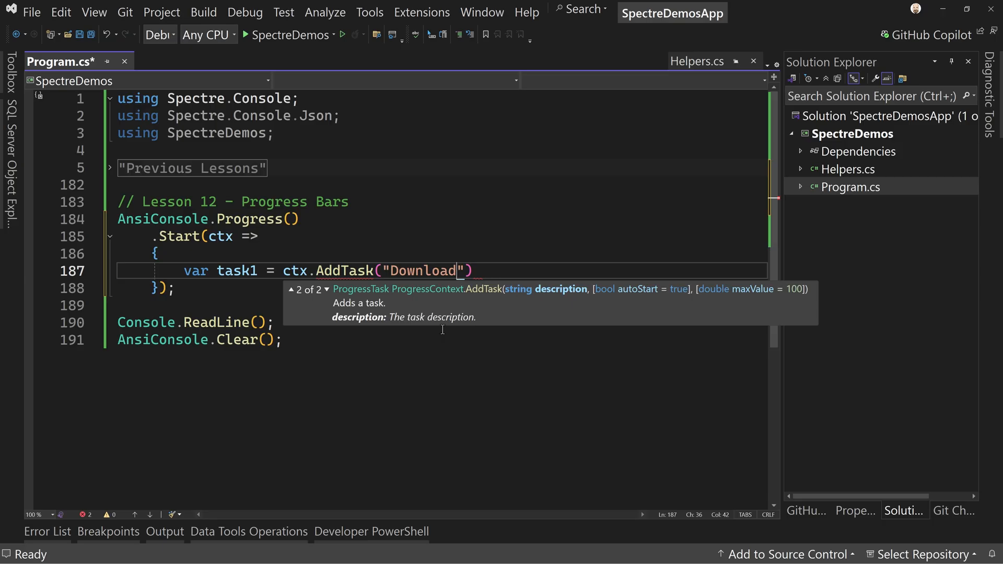
{"action": "type", "text": "ing Data"}
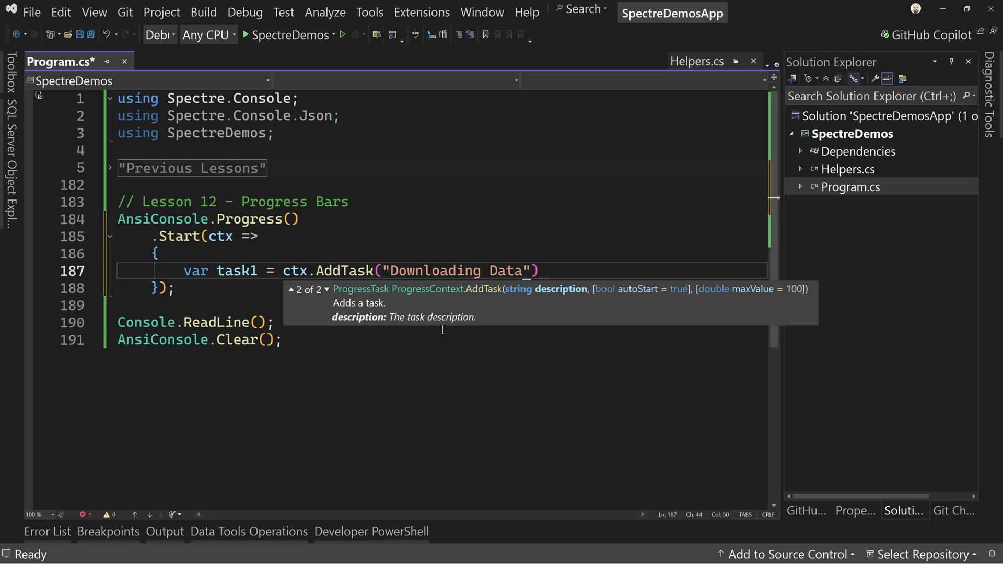
{"action": "type", "text": ";"}
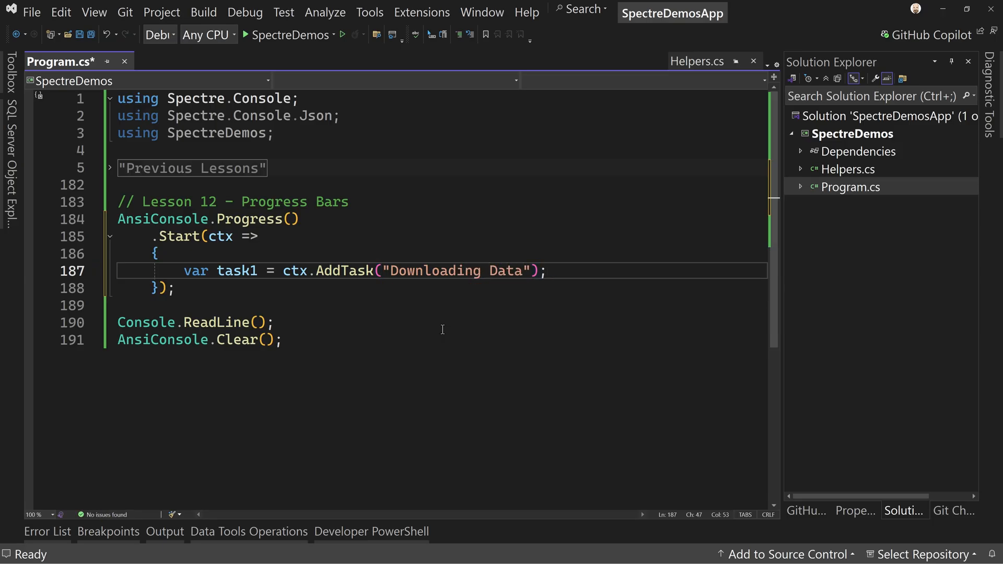
{"action": "key", "text": "Enter"}
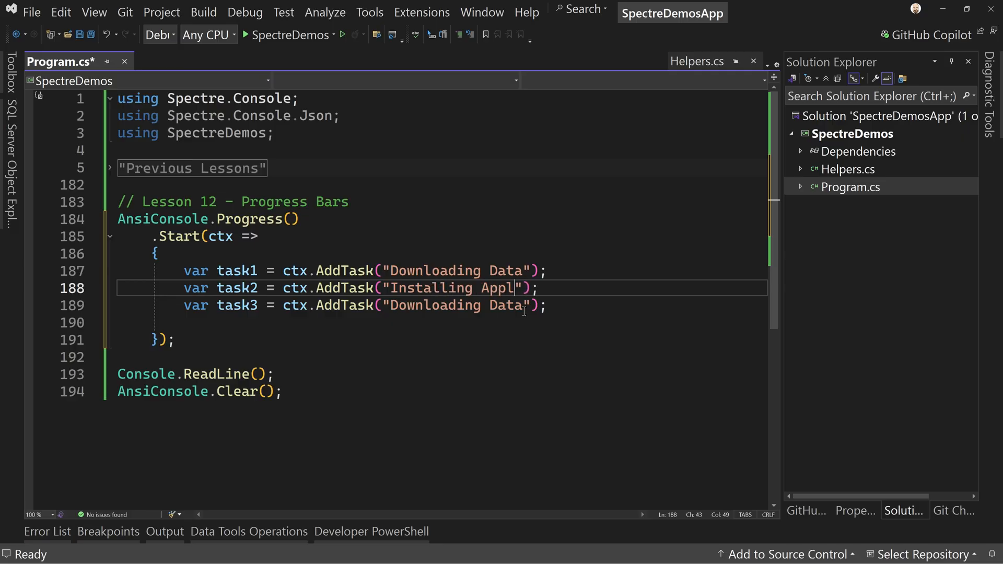
Step: Rename the copies to Installing Application and Data Cleanup, leaving blank lines below
{"action": "type", "text": "ication"}
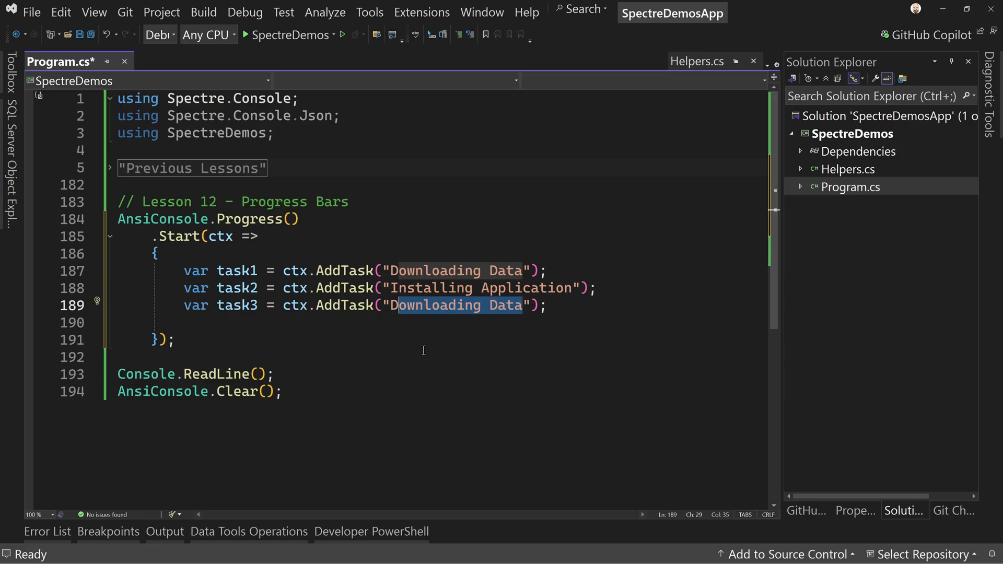
{"action": "type", "text": "Data Cleanup"}
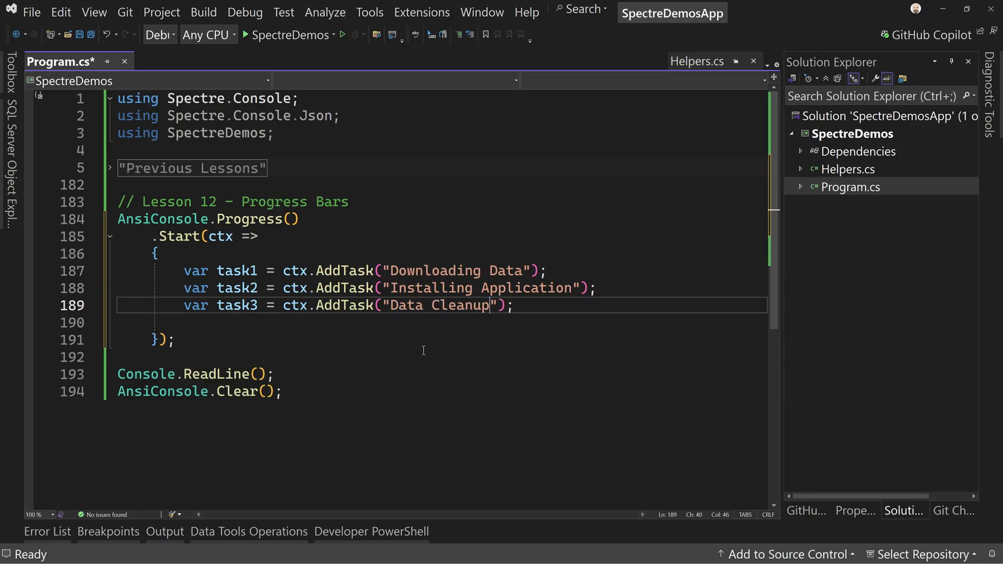
{"action": "key", "text": "enter"}
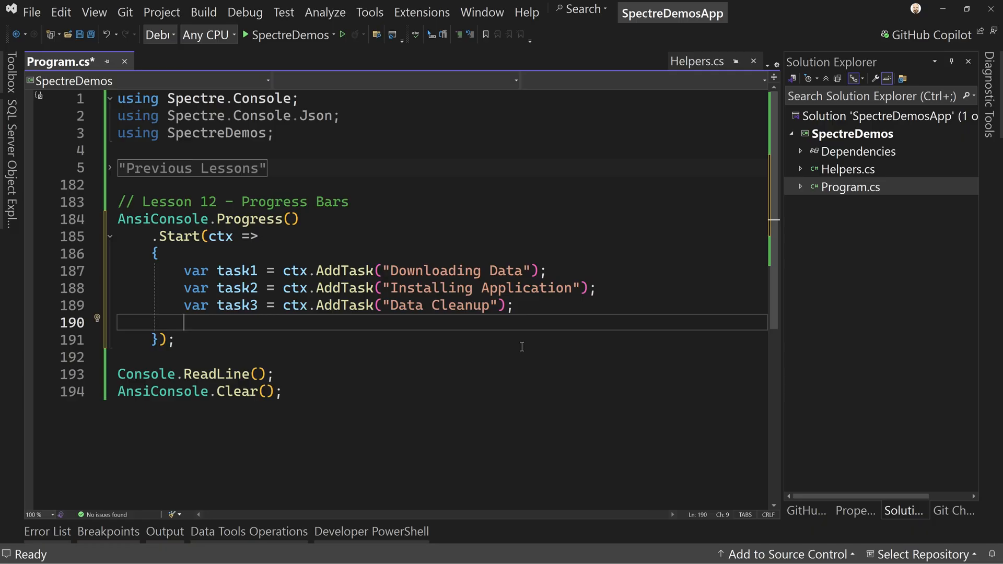
{"action": "key", "text": "enter"}
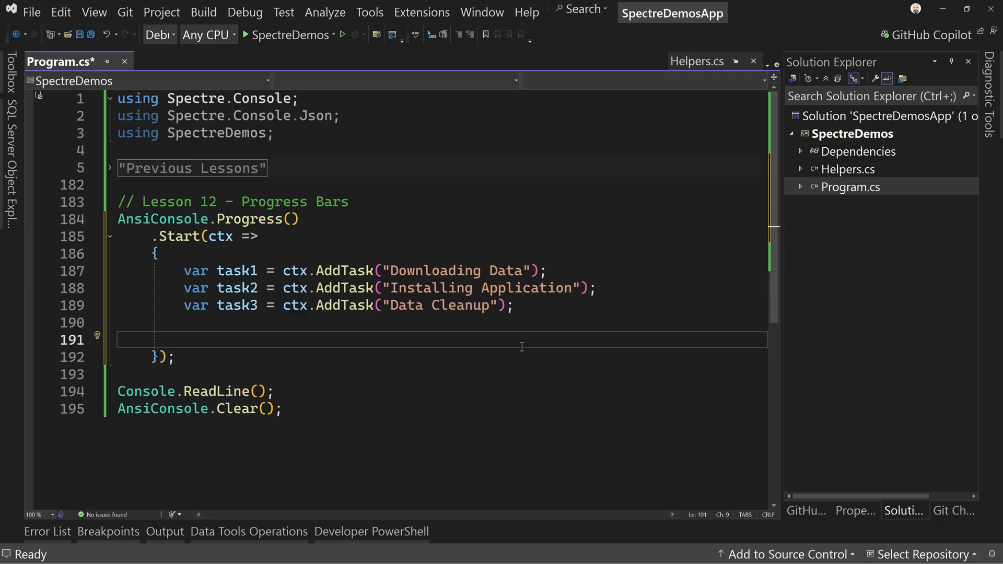
Step: Write a while (ctx.IsFinished == false) { } loop with an empty body
{"action": "type", "text": "while (true) {"}
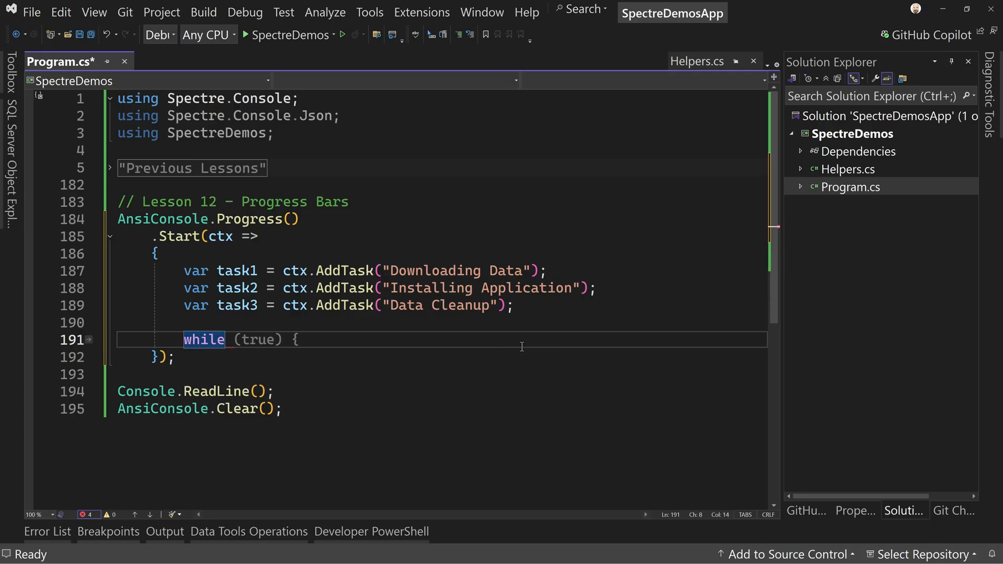
{"action": "type", "text": "!"}
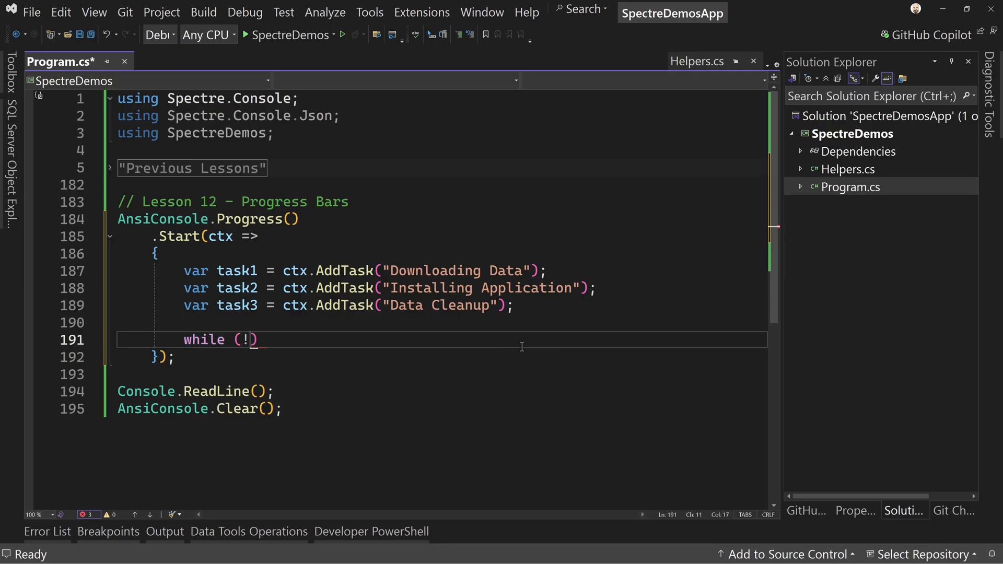
{"action": "type", "text": "ct"}
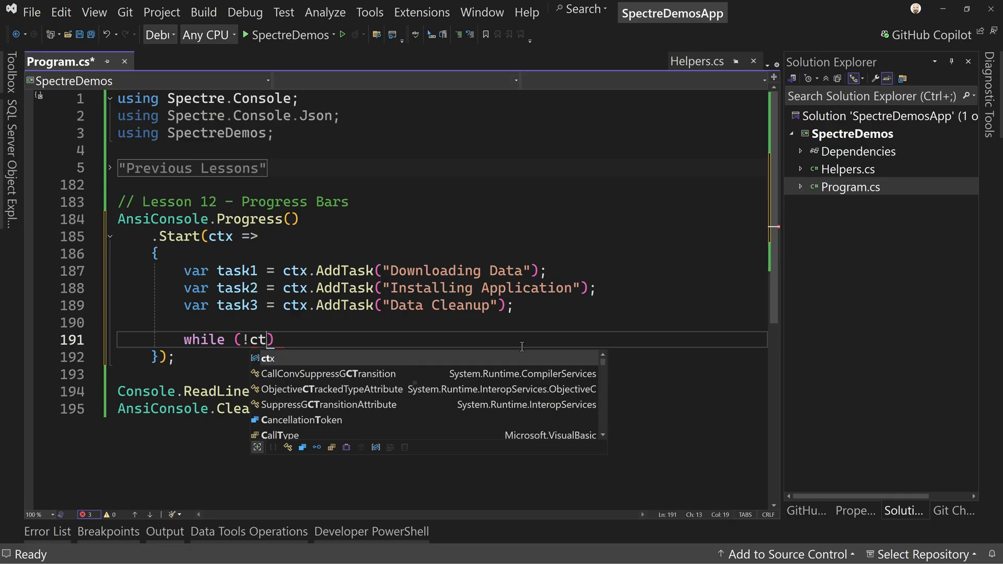
{"action": "type", "text": ".IsFinished"}
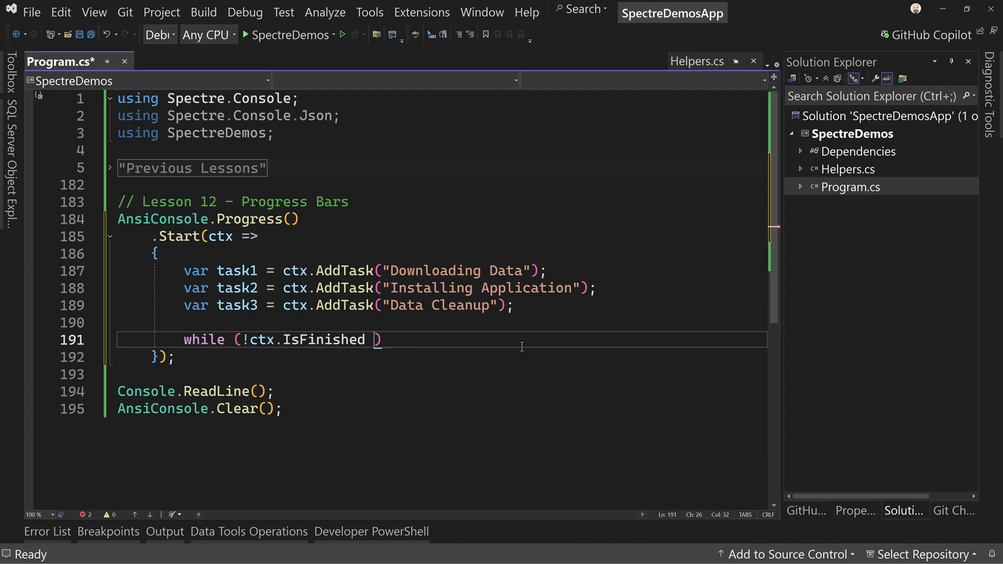
{"action": "type", "text": "== false) {"}
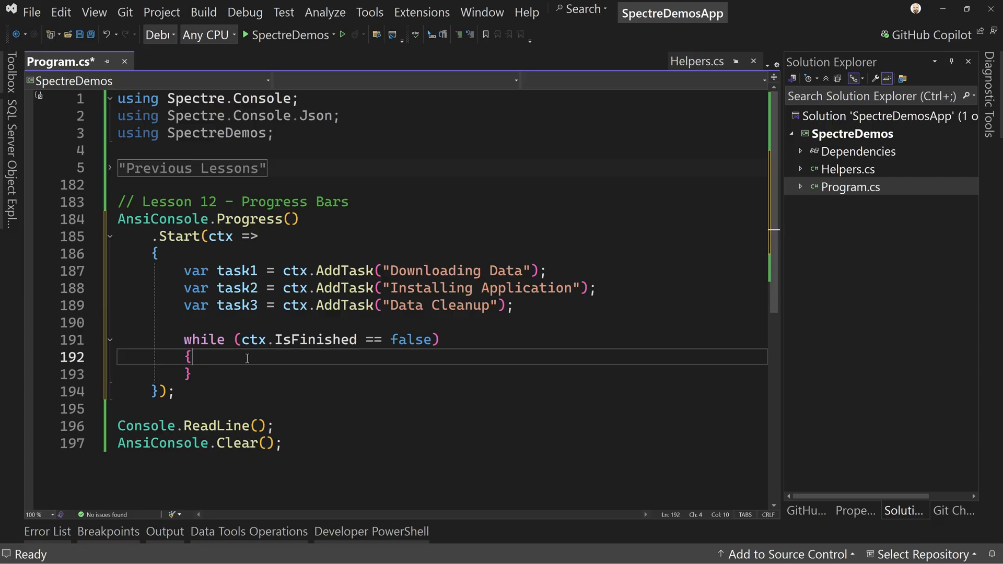
Step: Inside the loop add Thread.Sleep(500); and task1.Increment(Random.Shared.NextDouble() * 25);
{"action": "key", "text": "enter"}
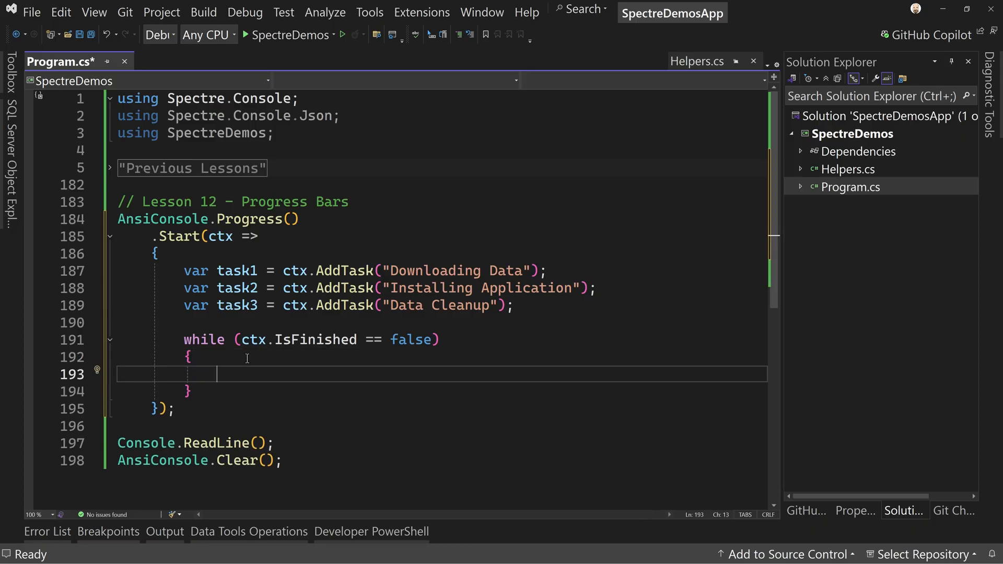
{"action": "type", "text": "Threa"}
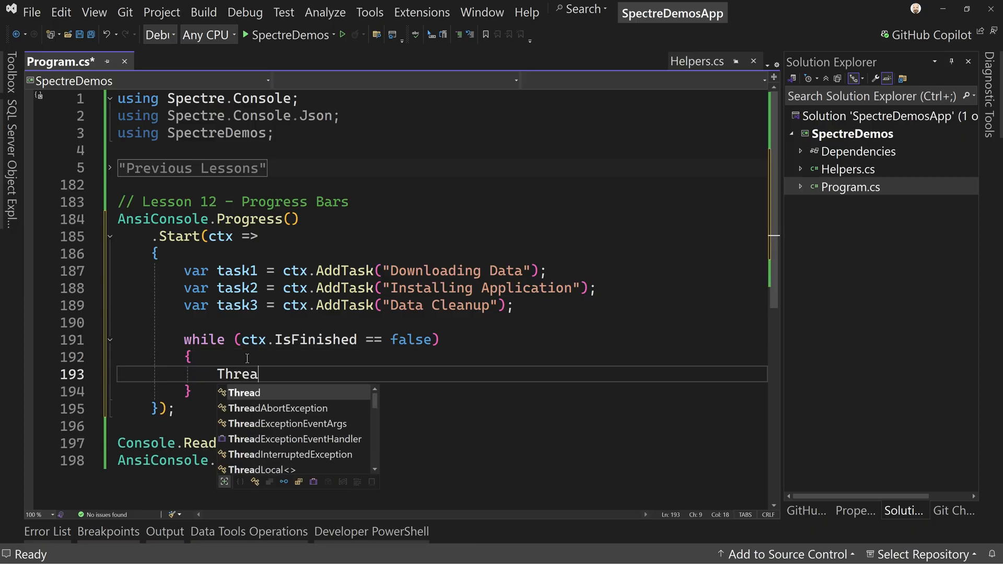
{"action": "type", "text": ".Sl"}
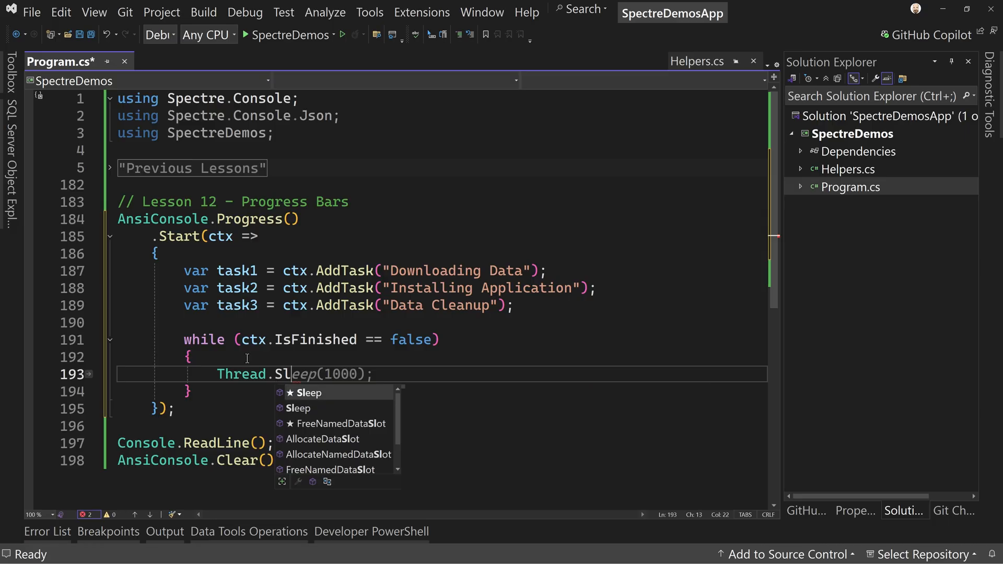
{"action": "type", "text": "500);"}
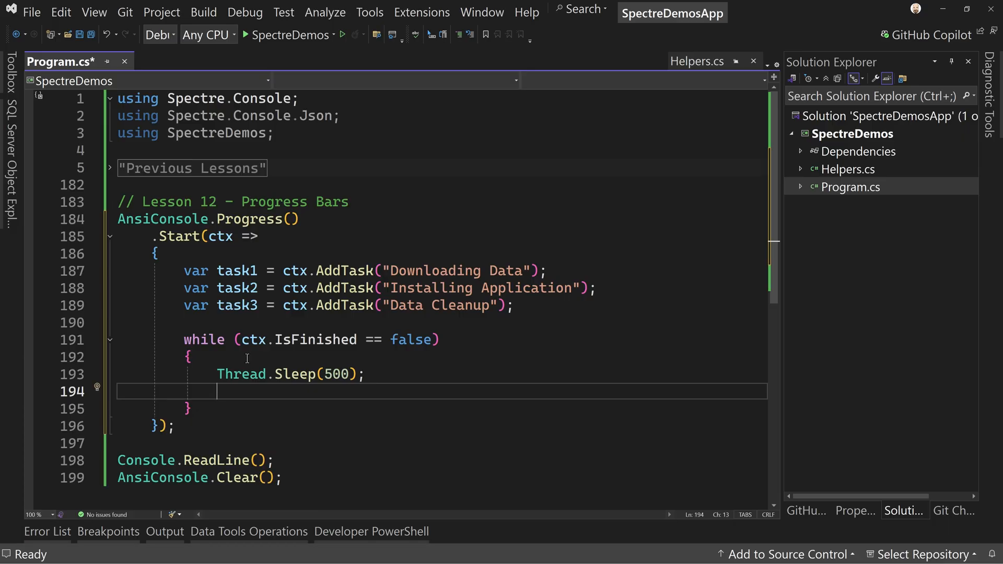
{"action": "type", "text": "task1."}
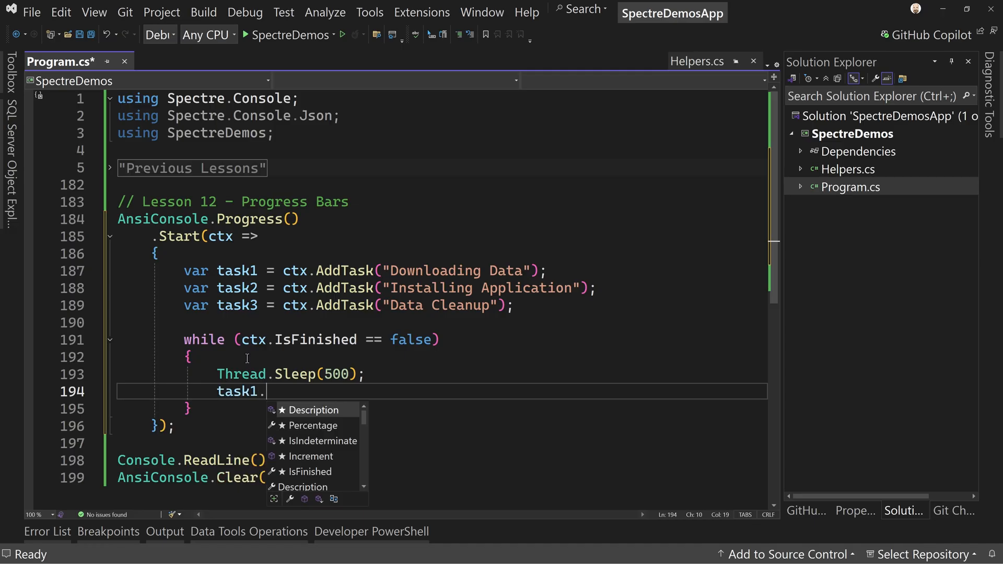
{"action": "type", "text": "Increment()"}
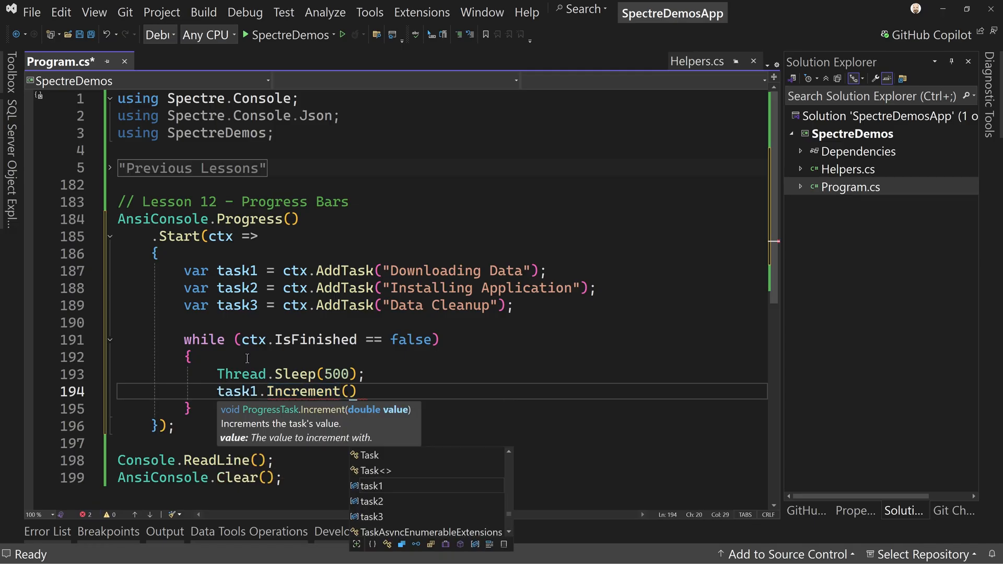
{"action": "type", "text": "Random.Shared.NextDouble("}
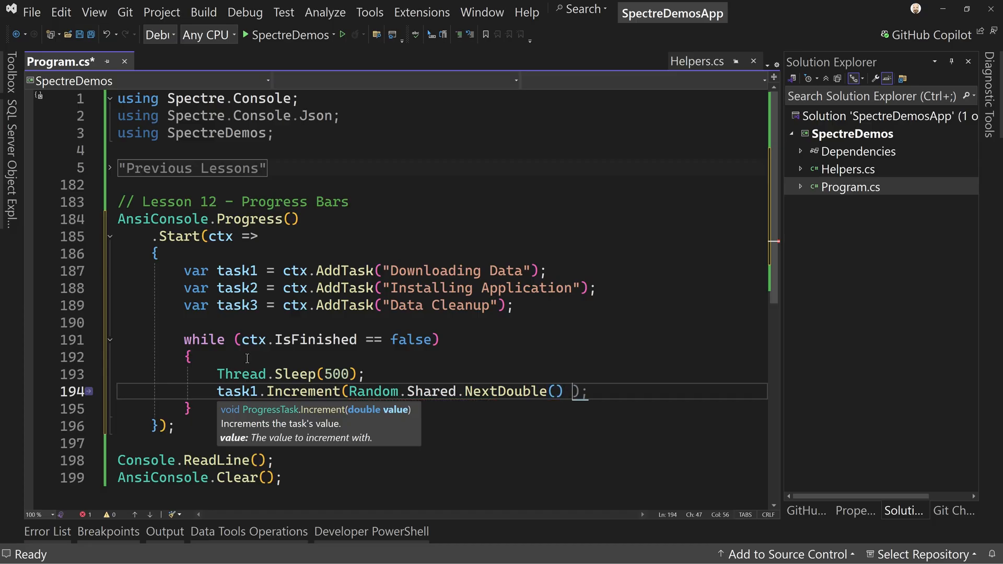
{"action": "type", "text": "* 25"}
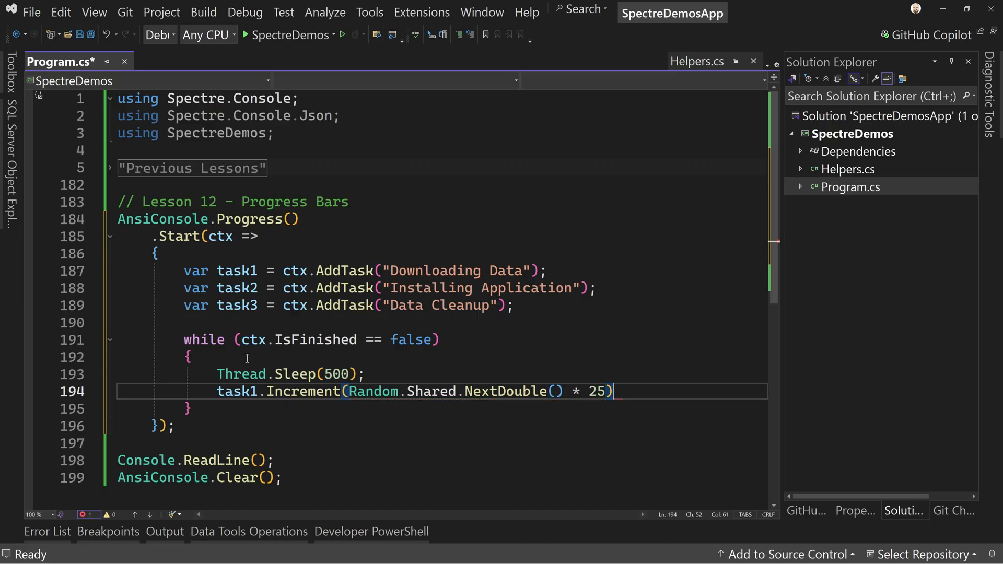
{"action": "type", "text": ";"}
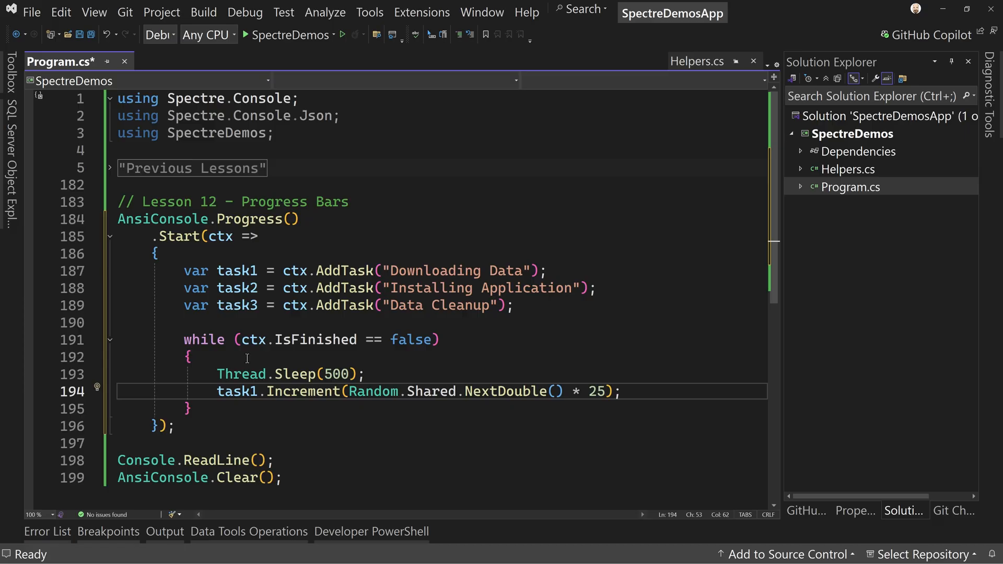
Step: Duplicate the increment line for task2 with a multiplier of 18
{"action": "type", "text": "task1.Increment(Random.Shared.NextDouble() * 25);"}
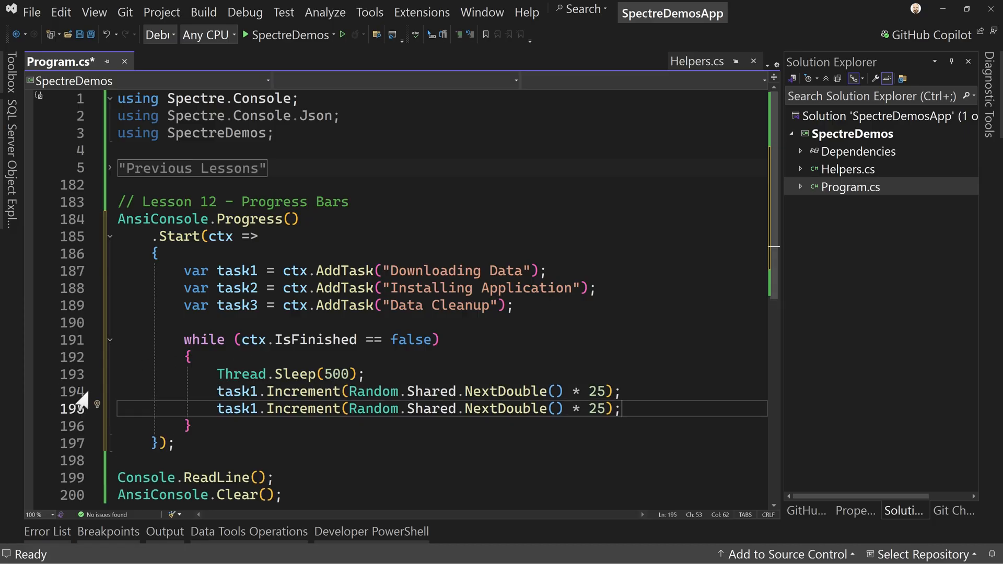
{"action": "type", "text": "task2"}
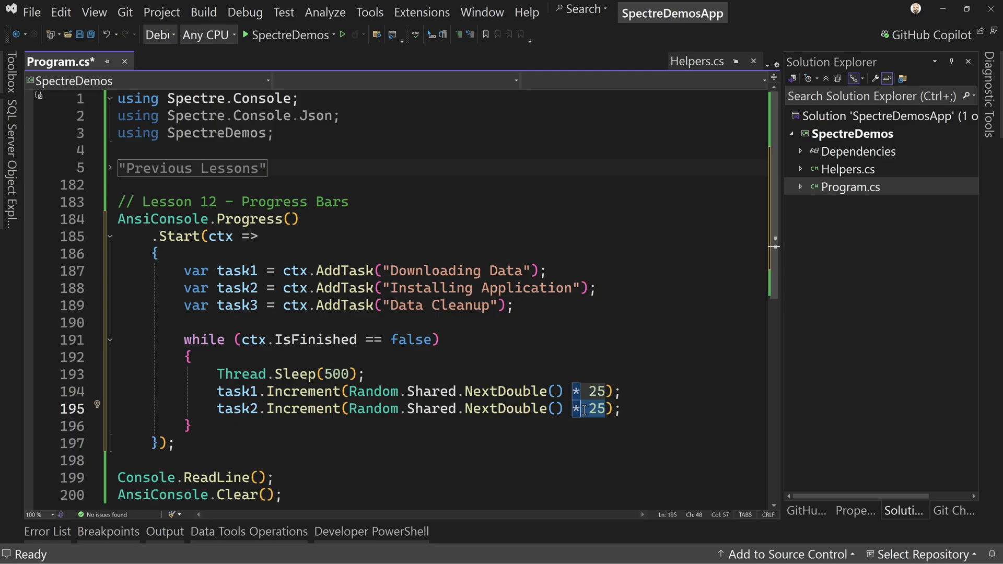
{"action": "type", "text": "18"}
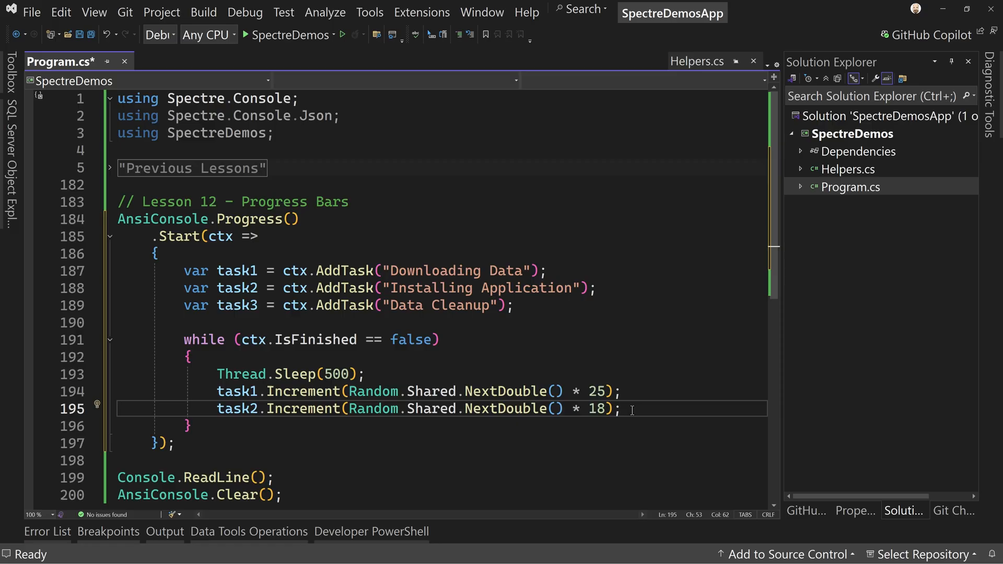
{"action": "key", "text": "enter"}
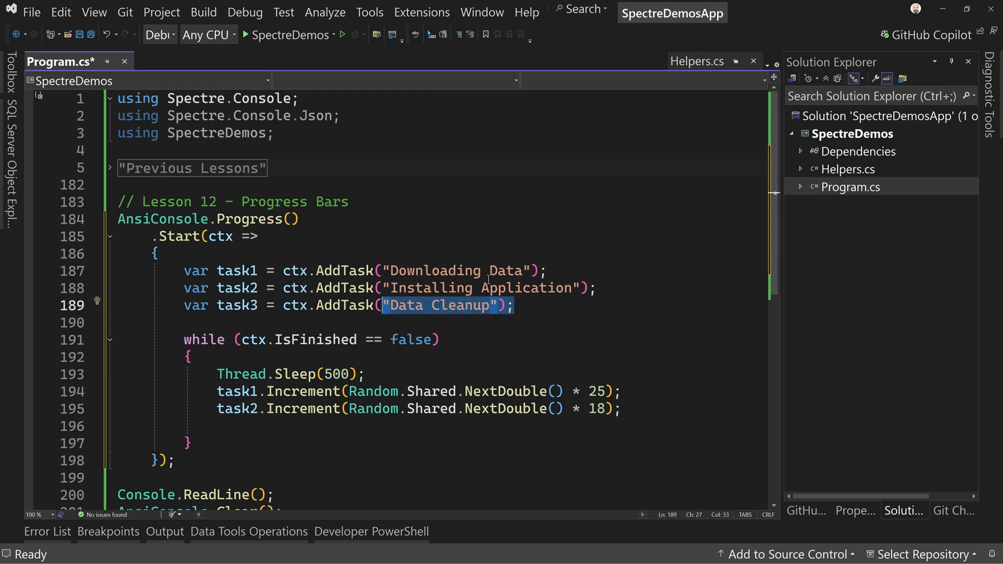
{"action": "mouse_move", "coordinate": [609, 410]}
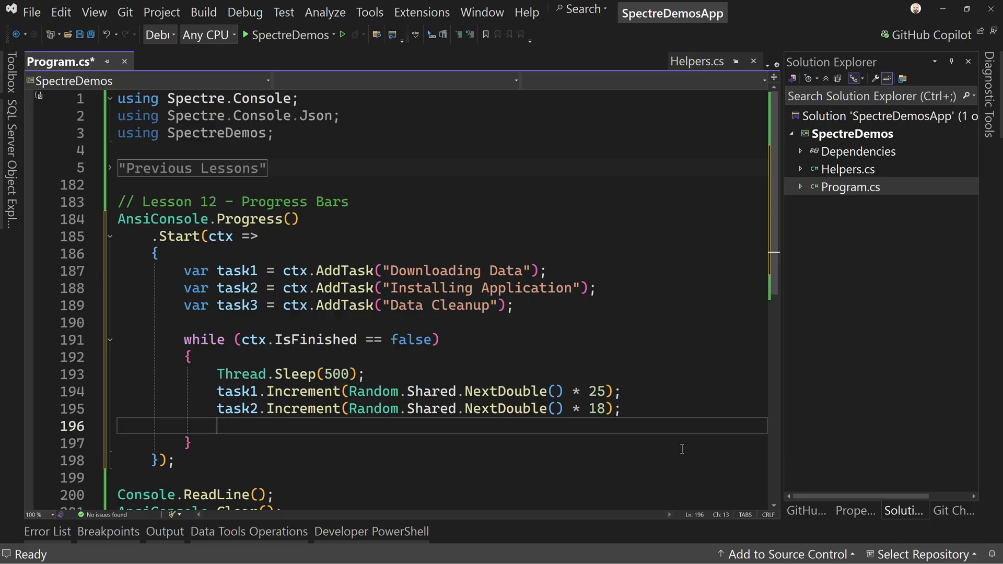
Step: Add if (task2.Percentage > 80) incrementing task3 by up to 20, then save Program.cs
{"action": "type", "text": "if (task2.Percentage >"}
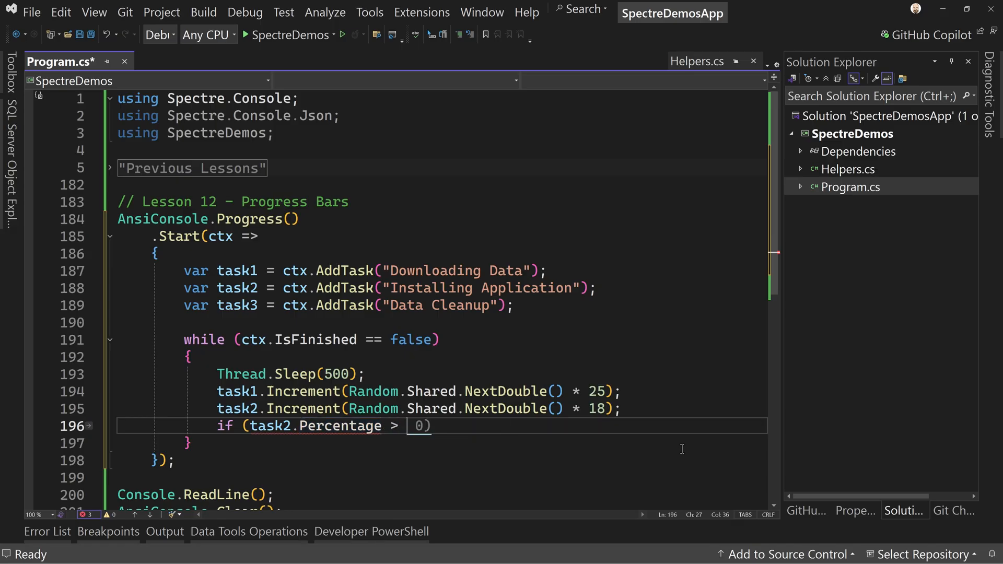
{"action": "type", "text": "80"}
{"action": "type", "text": "{"}
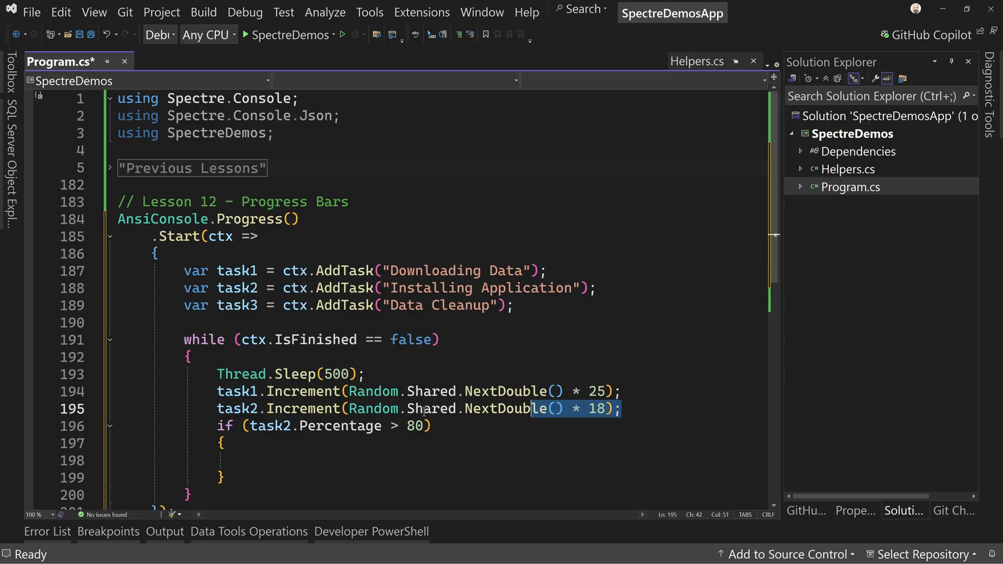
{"action": "type", "text": "task2.Increment(Random.Shared.NextDouble() * 18);"}
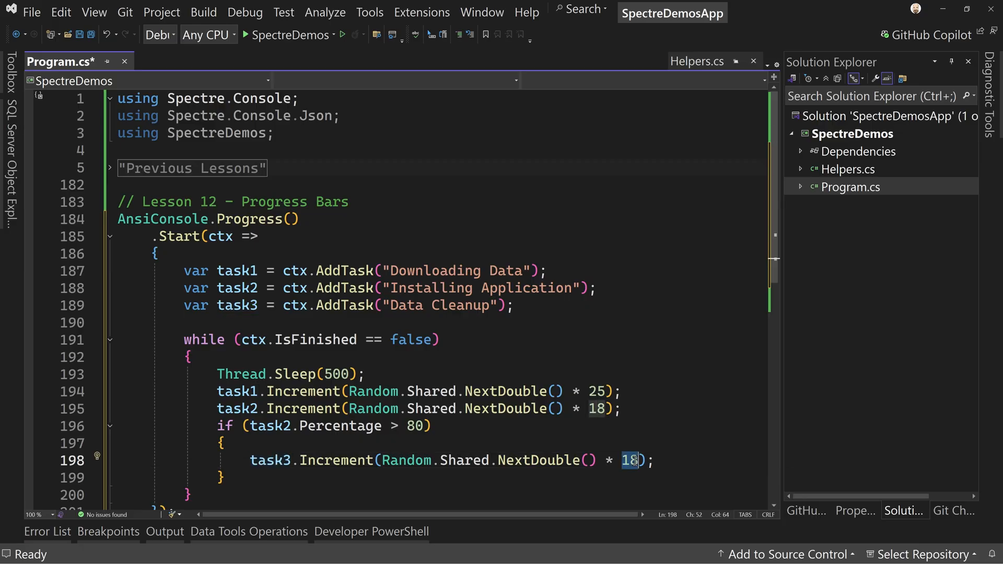
{"action": "type", "text": "20"}
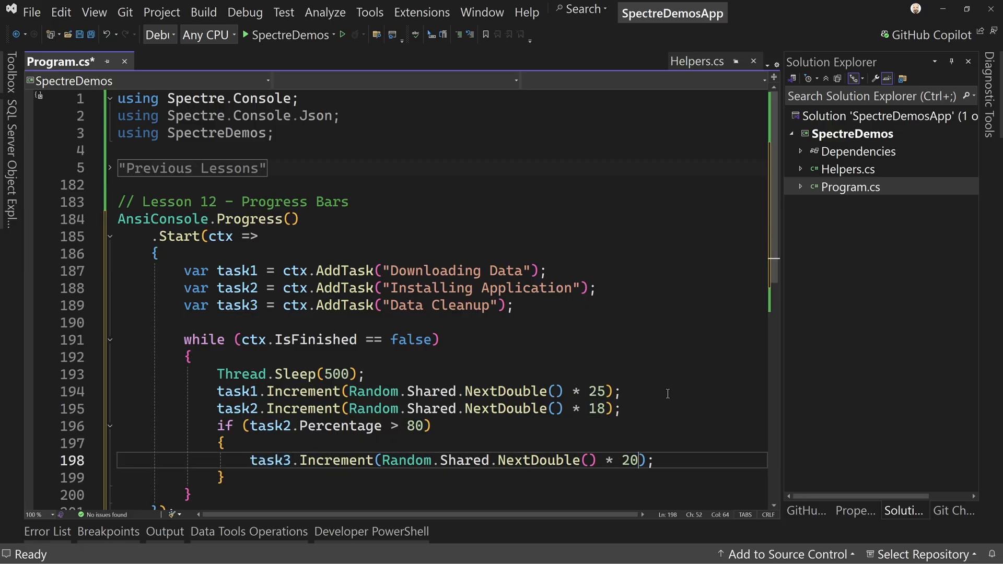
{"action": "left_click", "coordinate": [433, 425]}
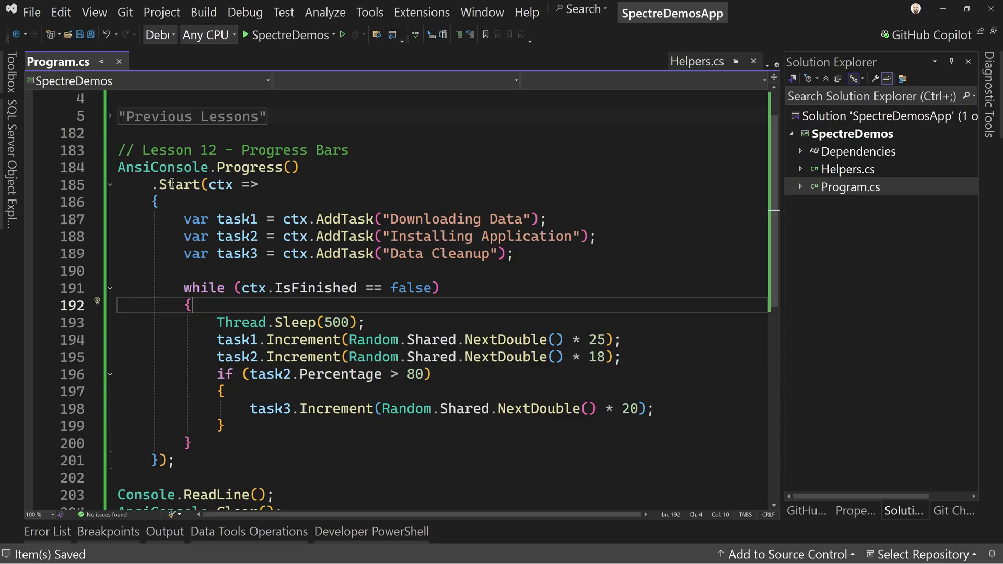
{"action": "double_click", "coordinate": [181, 185]}
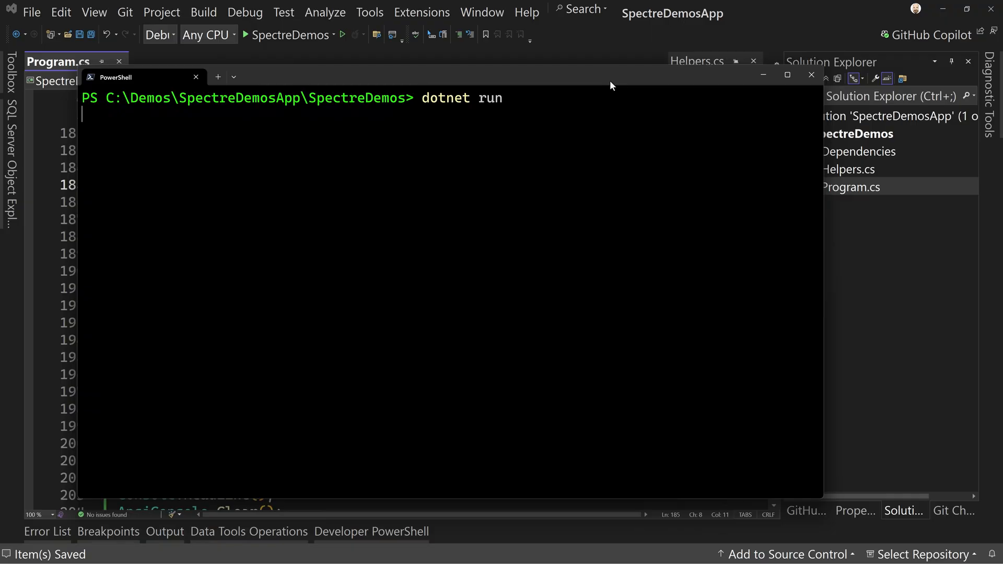
{"action": "mouse_move", "coordinate": [530, 161]}
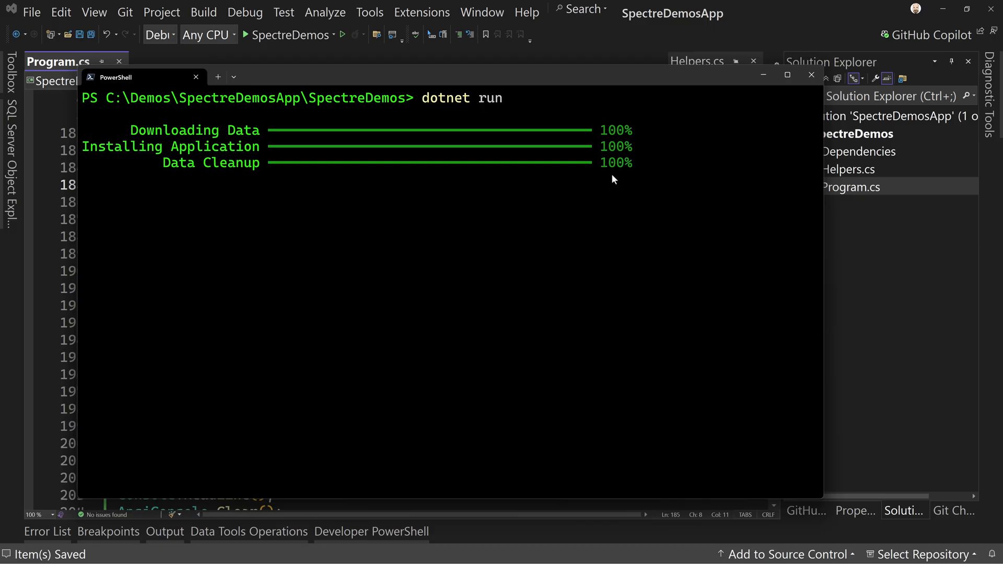
{"action": "mouse_move", "coordinate": [186, 205]}
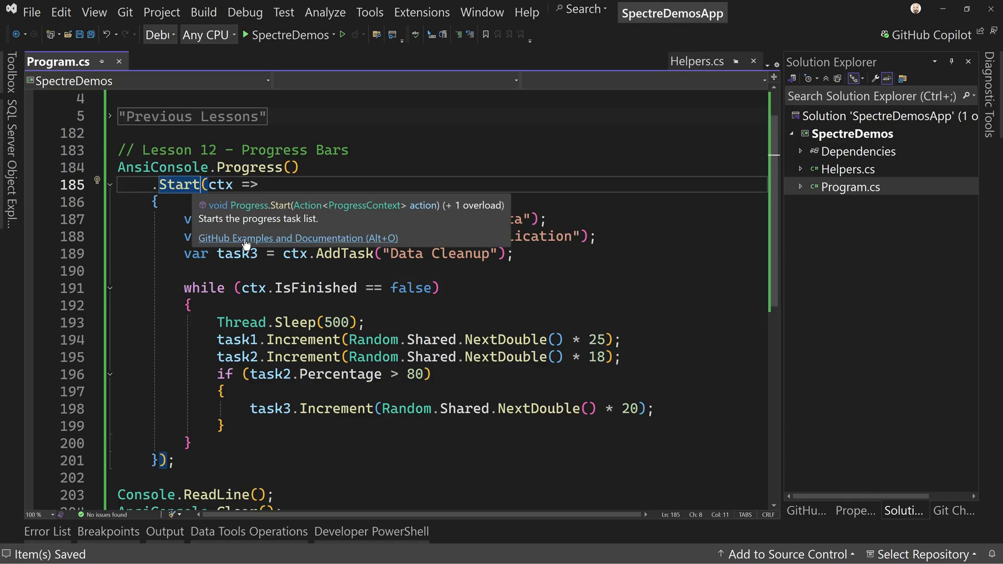
Step: Change Start to an awaited StartAsync with an async lambda
{"action": "type", "text": "Async"}
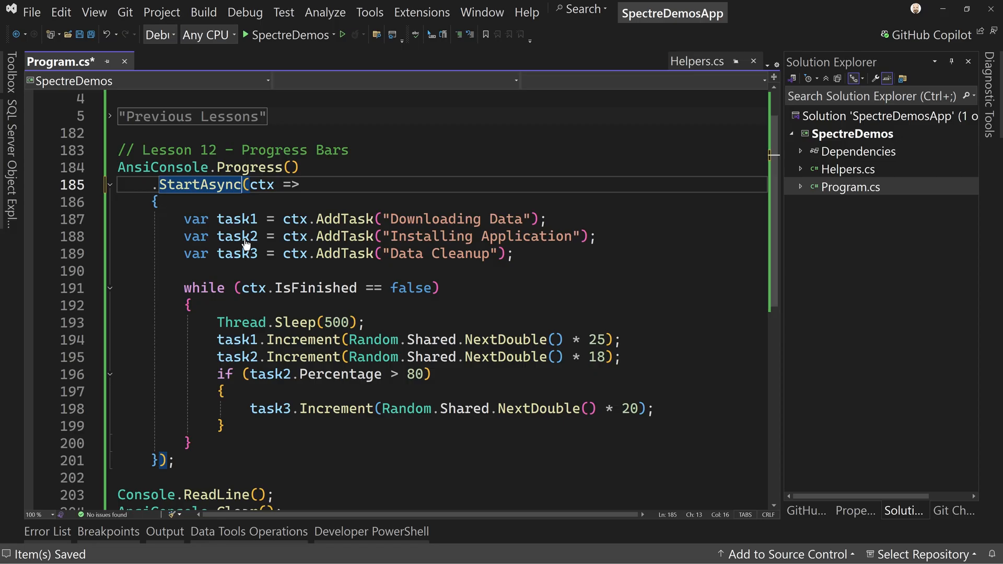
{"action": "type", "text": "async"}
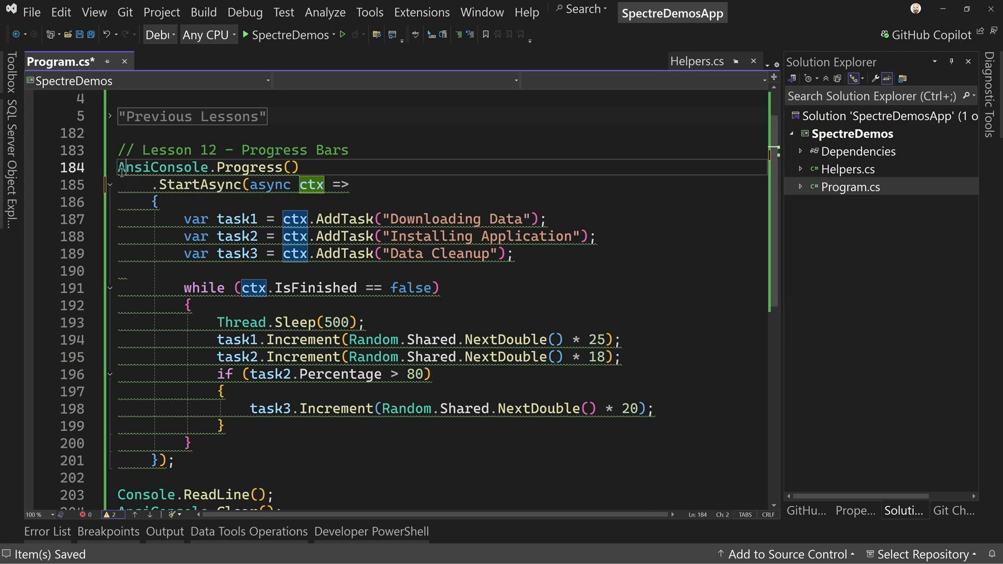
{"action": "type", "text": "await"}
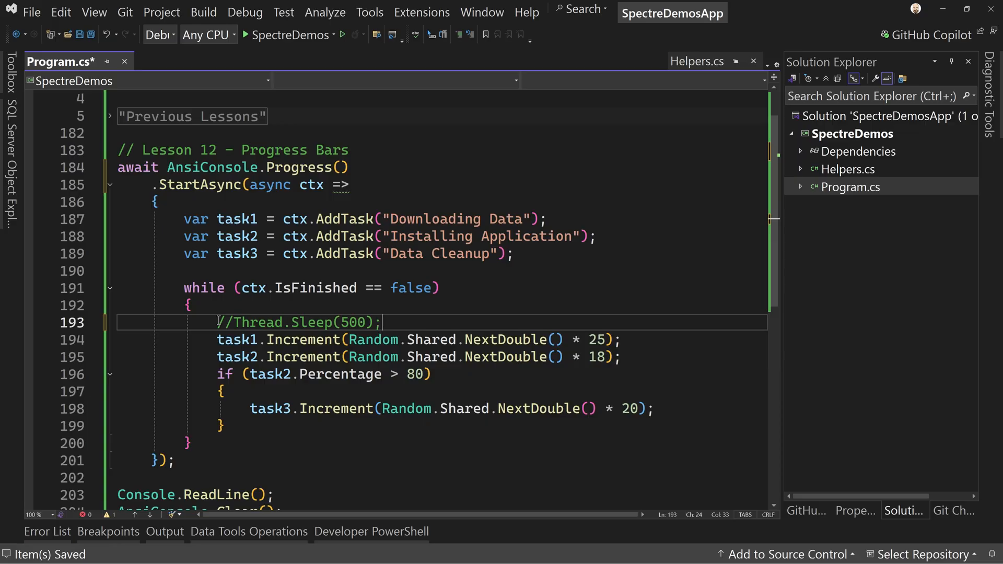
Step: Replace the Thread.Sleep pause with await Task.Delay(500); in the loop
{"action": "type", "text": "a"}
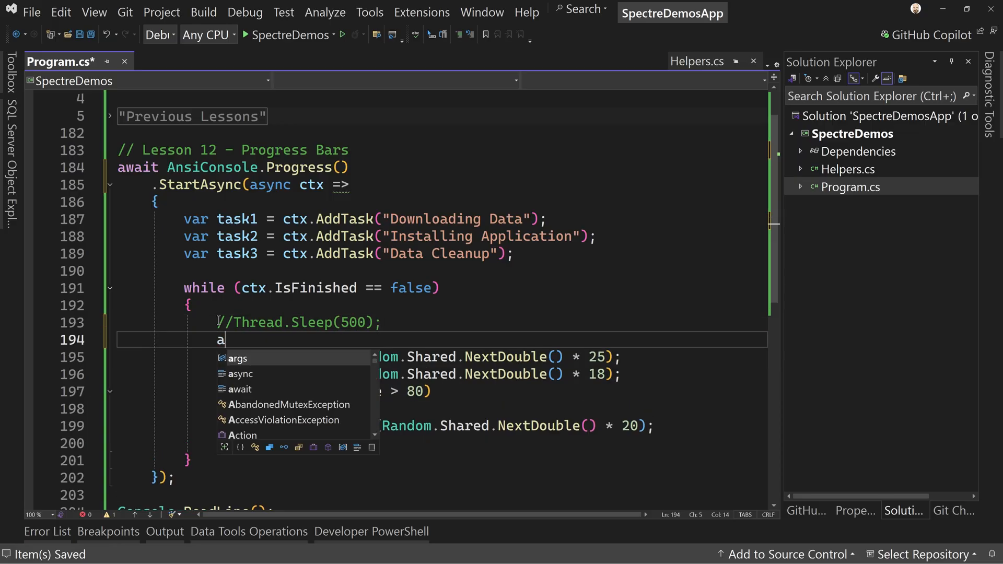
{"action": "type", "text": "wait Task."}
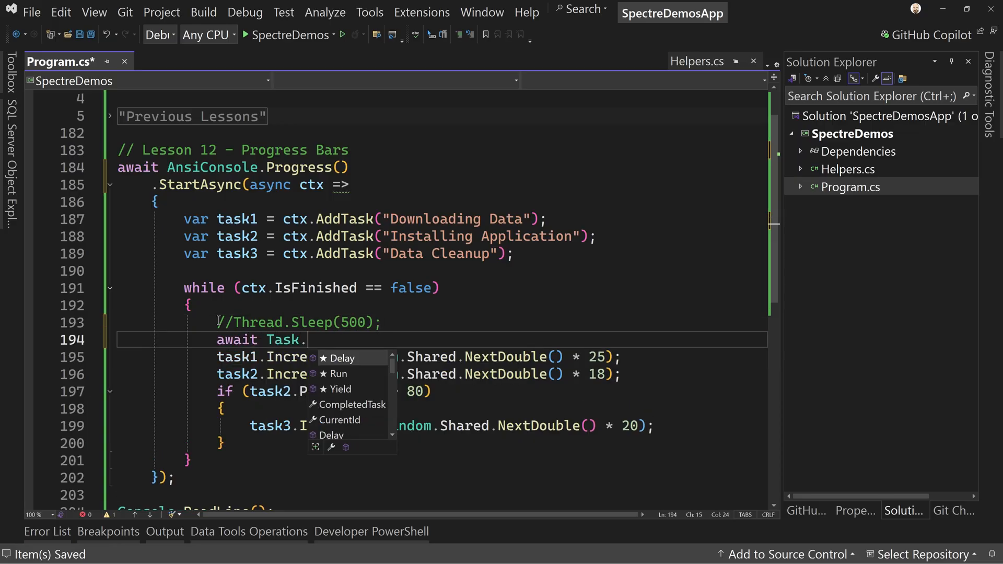
{"action": "type", "text": "Delay(50"}
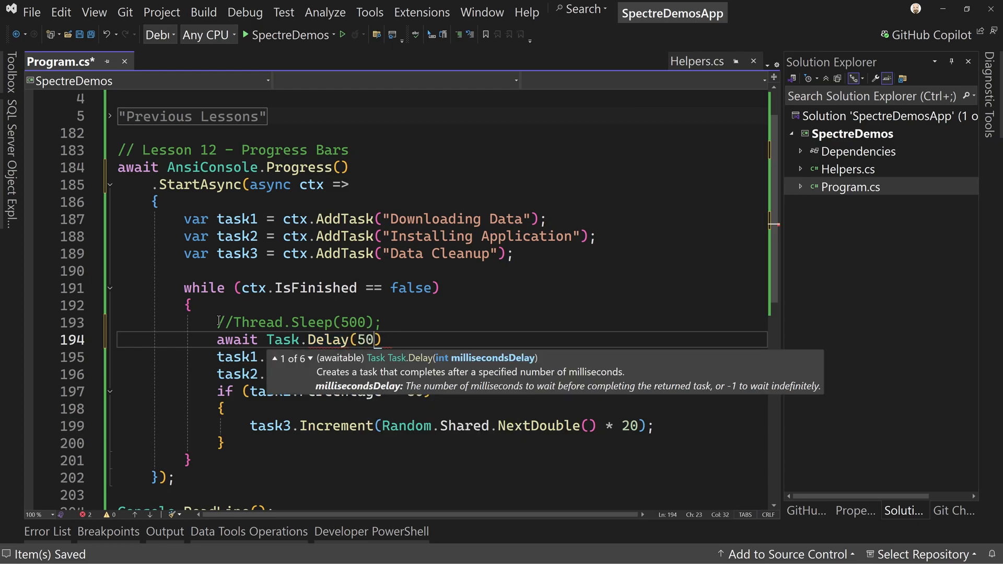
{"action": "type", "text": "0);"}
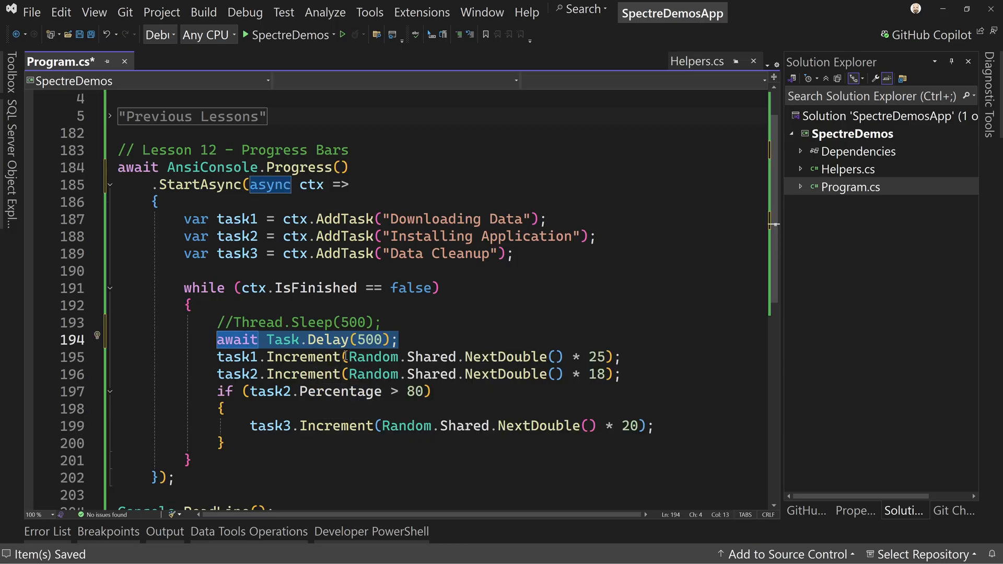
{"action": "mouse_move", "coordinate": [322, 339]}
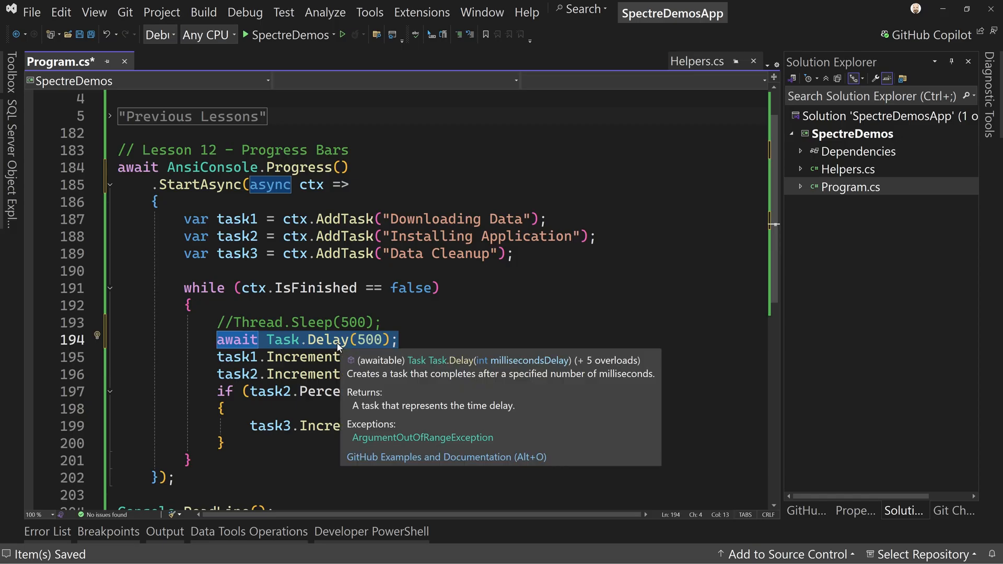
{"action": "left_click", "coordinate": [399, 322]}
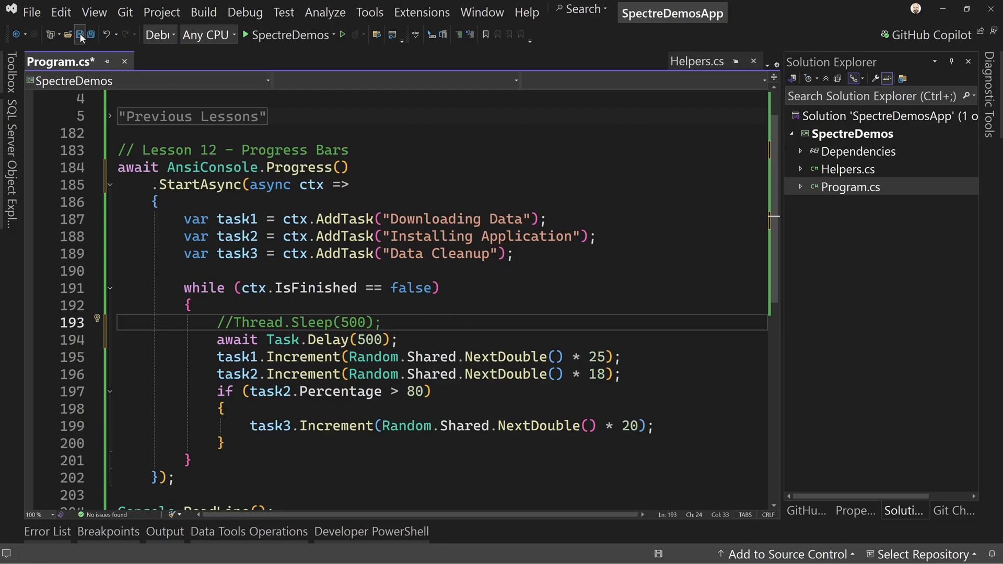
Step: Save Program.cs and run it with dotnet run
{"action": "type", "text": "dotnet run"}
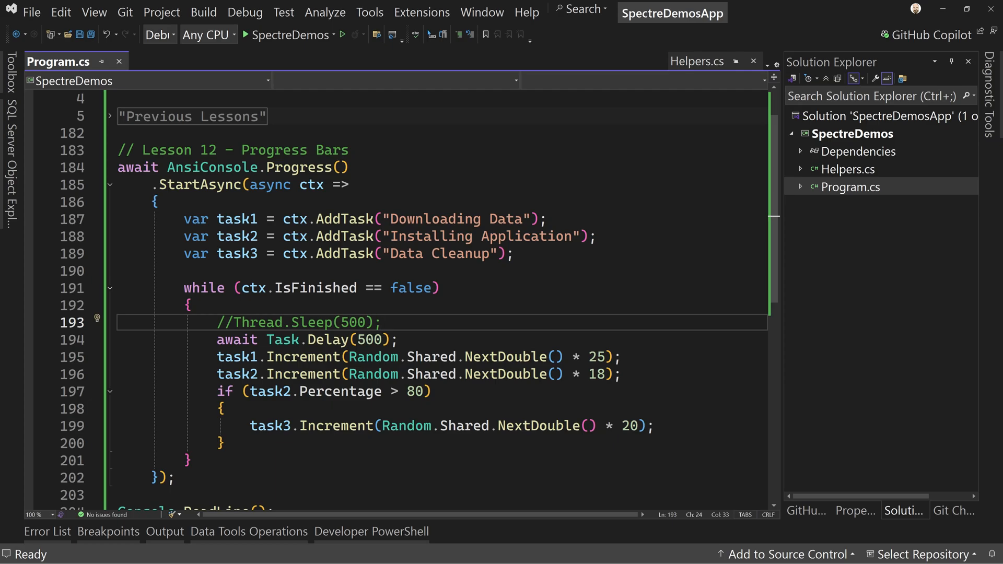
{"action": "mouse_move", "coordinate": [337, 188]}
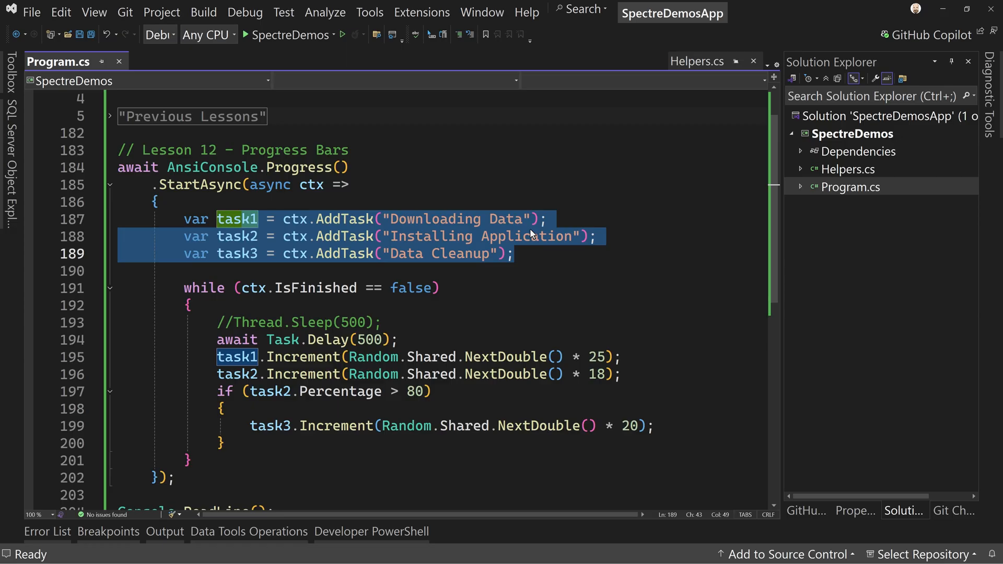
{"action": "mouse_move", "coordinate": [544, 262]}
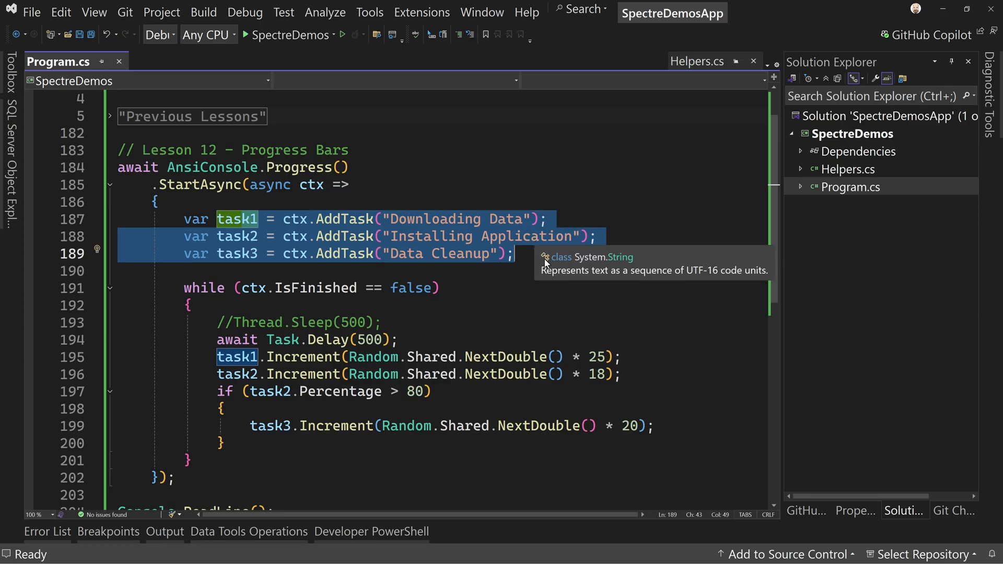
{"action": "mouse_move", "coordinate": [381, 171]}
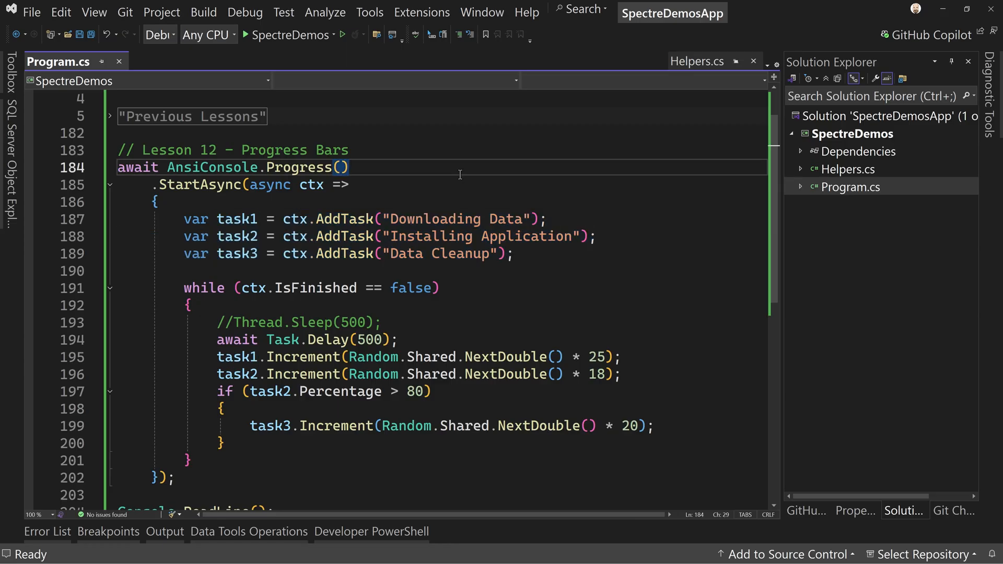
Step: Chain .AutoClear(true) after AnsiConsole.Progress()
{"action": "type", "text": ".AutoClear"}
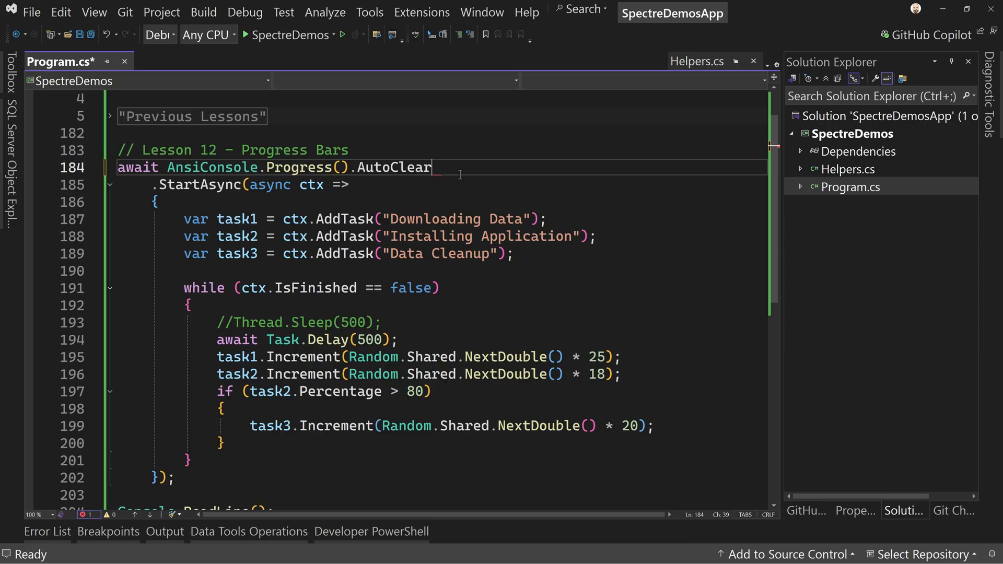
{"action": "type", "text": "(true)"}
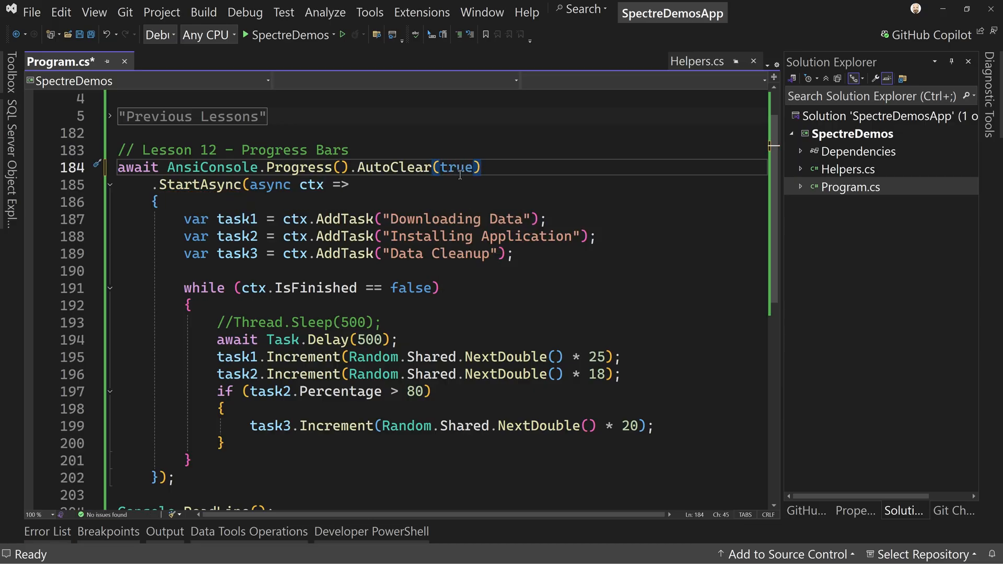
{"action": "mouse_move", "coordinate": [211, 81]}
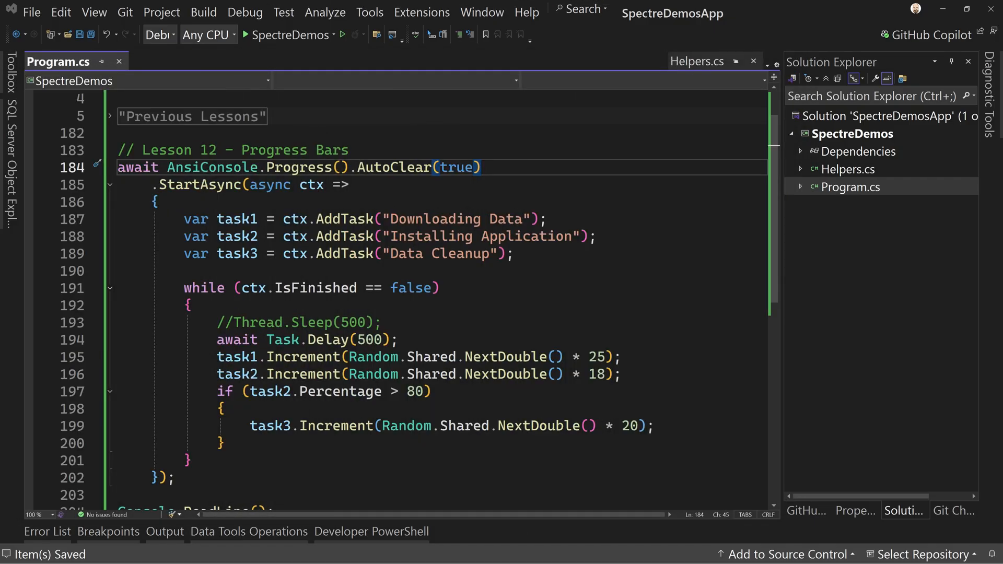
{"action": "mouse_move", "coordinate": [443, 219]}
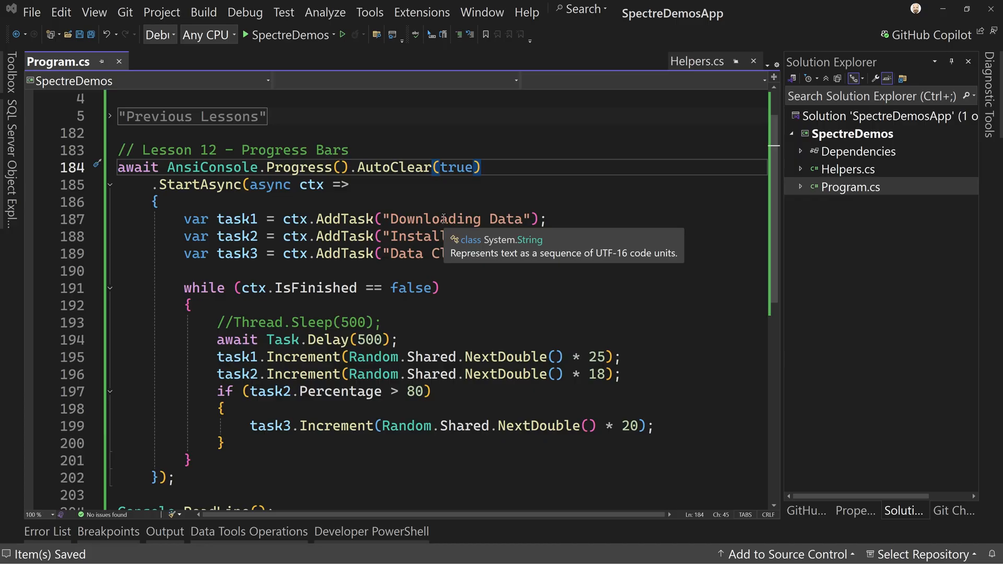
{"action": "mouse_move", "coordinate": [491, 283]}
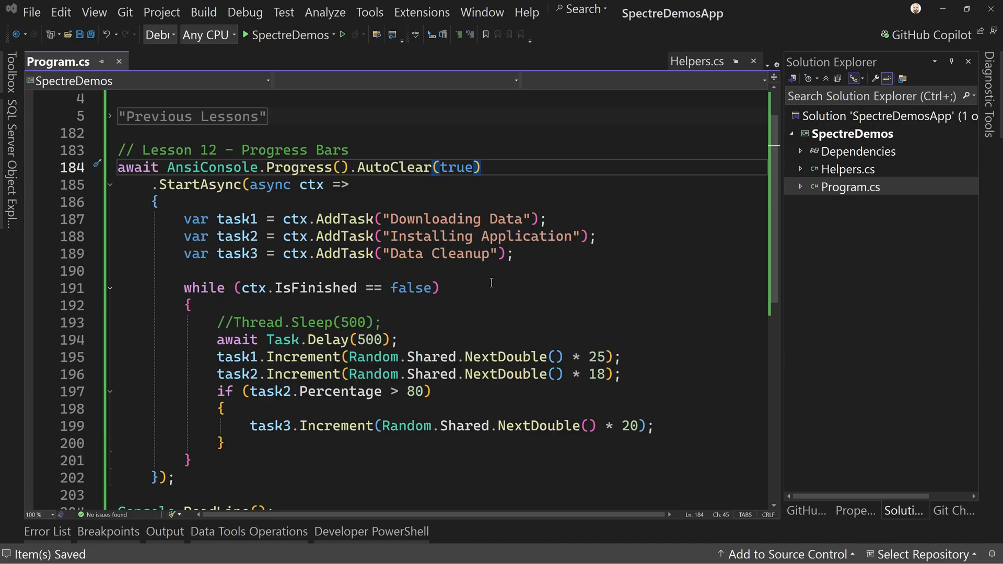
{"action": "left_click", "coordinate": [436, 287]}
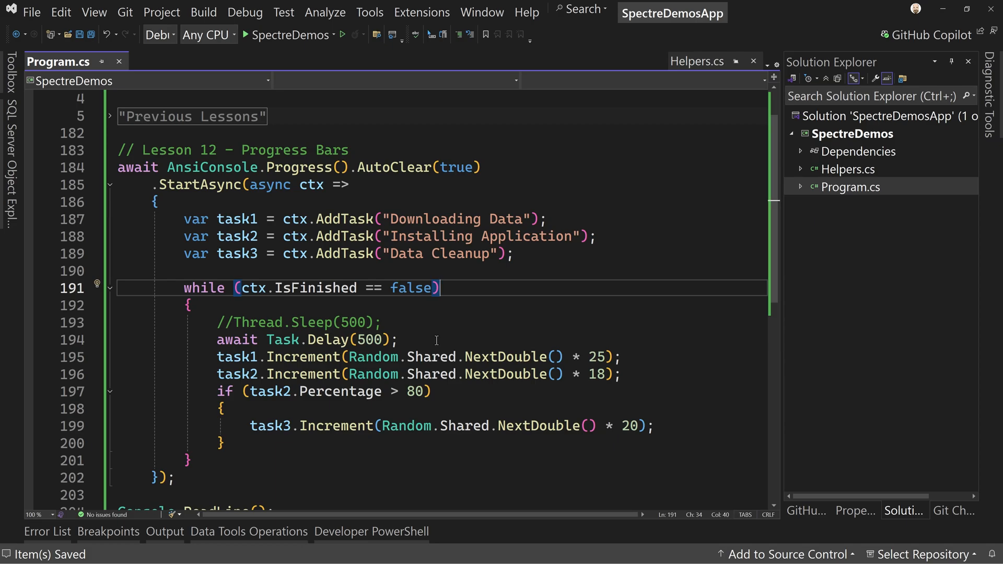
{"action": "mouse_move", "coordinate": [277, 185]}
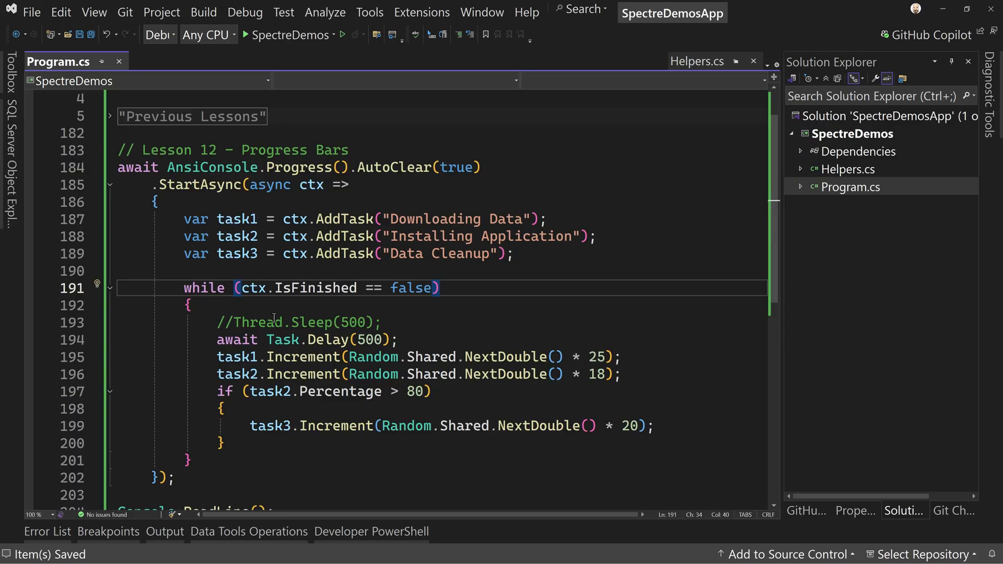
{"action": "mouse_move", "coordinate": [326, 339]}
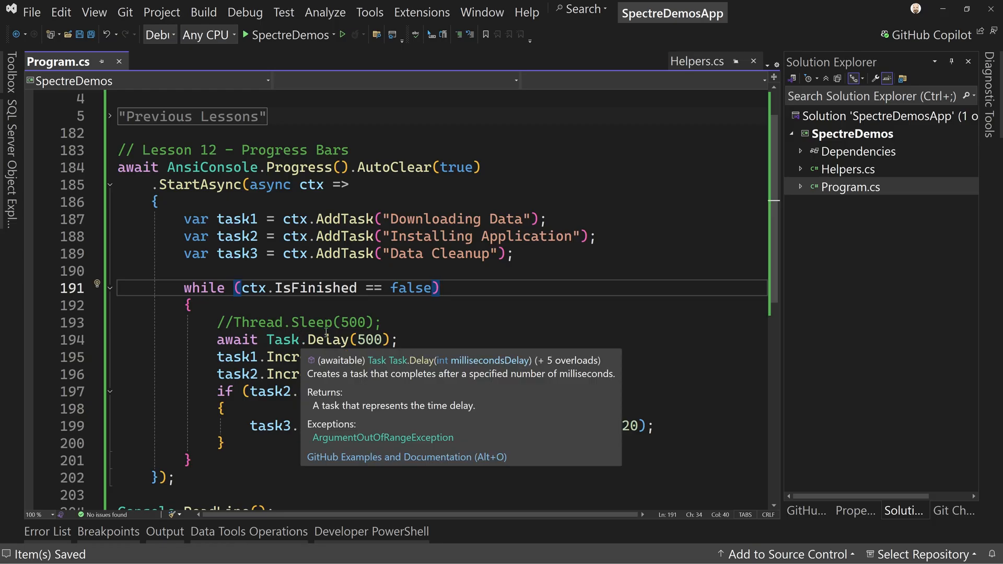